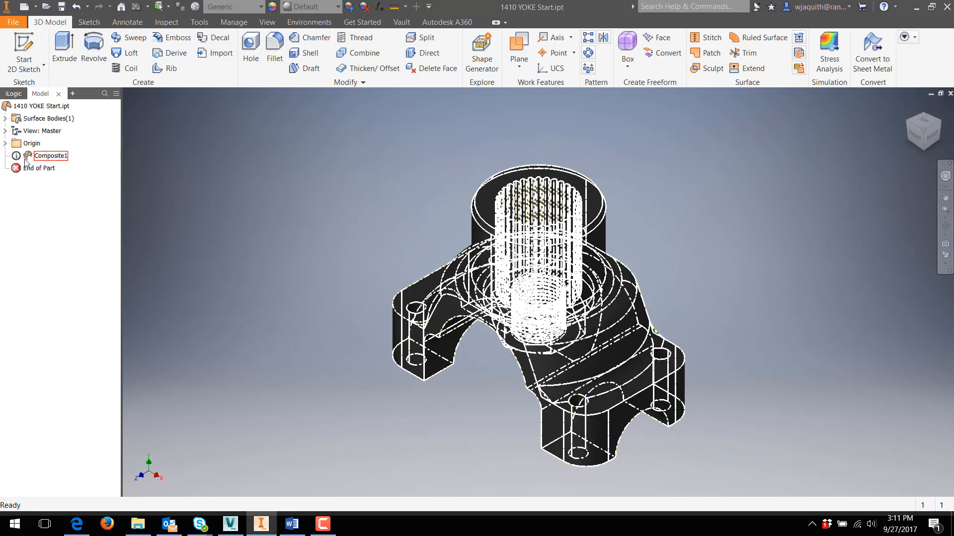
Toggle the yoke's composite body translucent and back to opaque from the browser
click(51, 156)
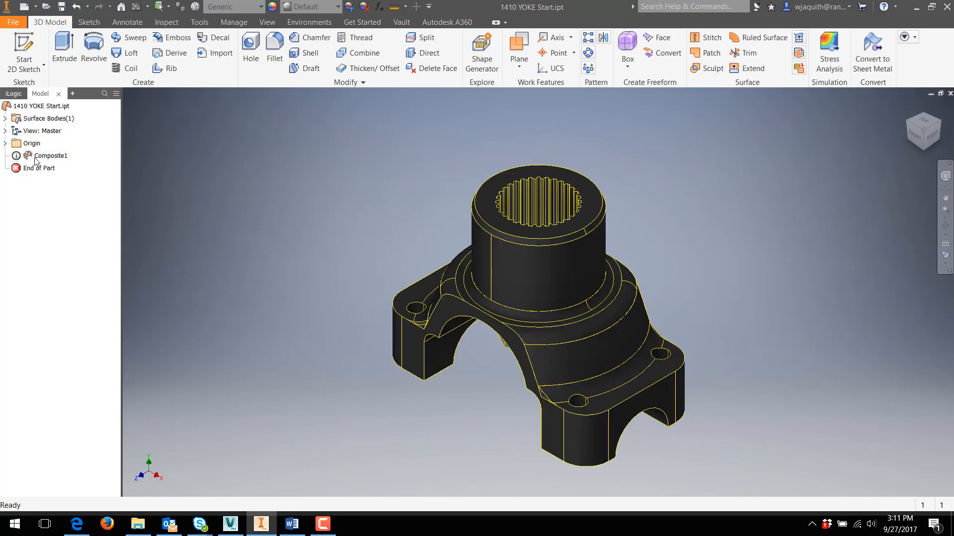
click(51, 156)
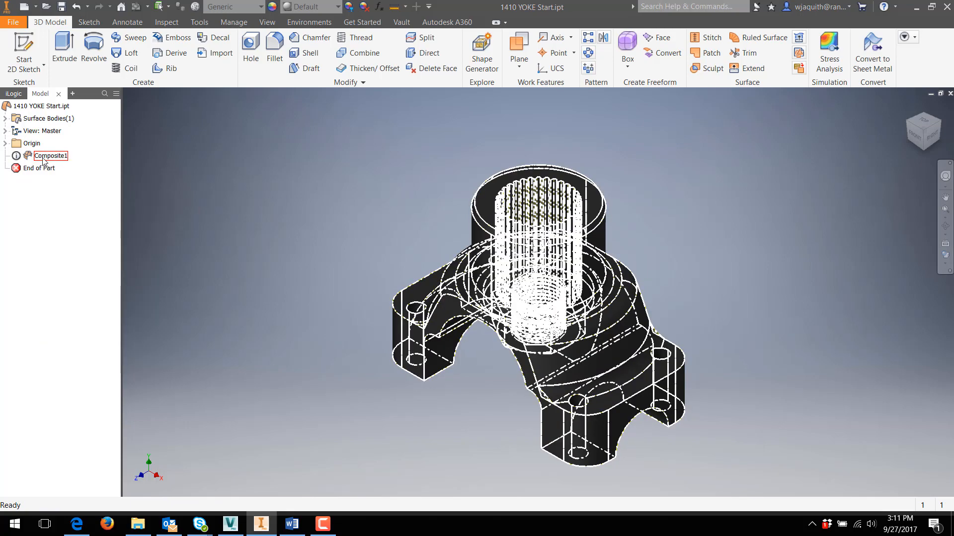
right_click(51, 156)
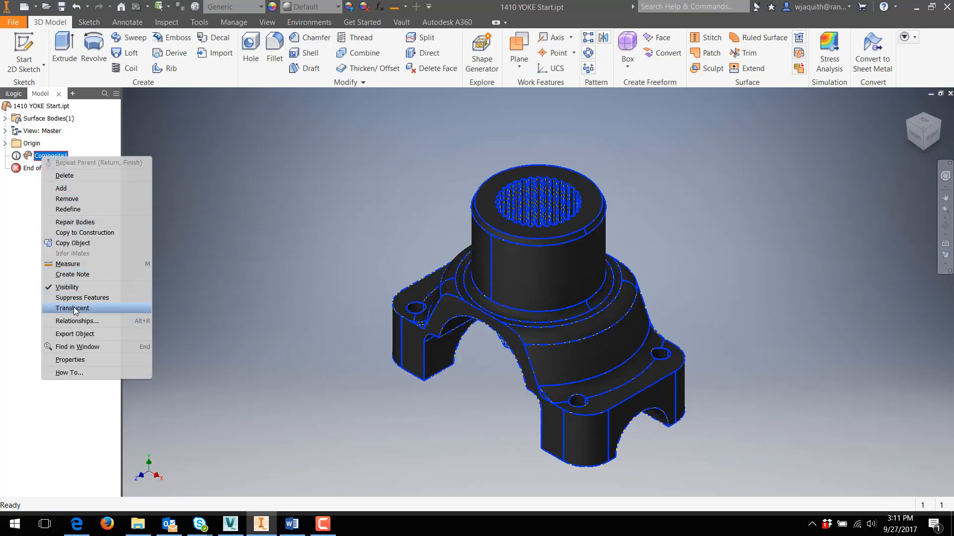
click(74, 308)
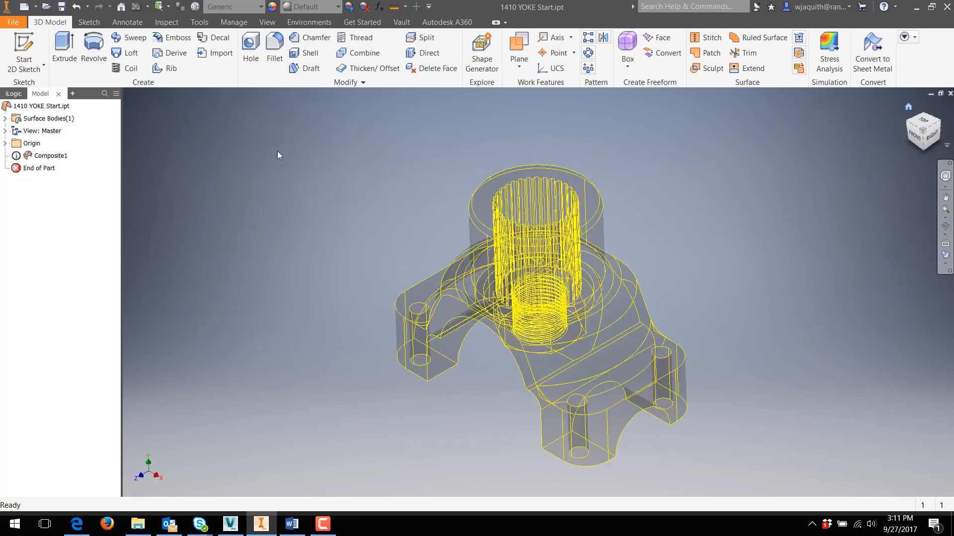
right_click(50, 156)
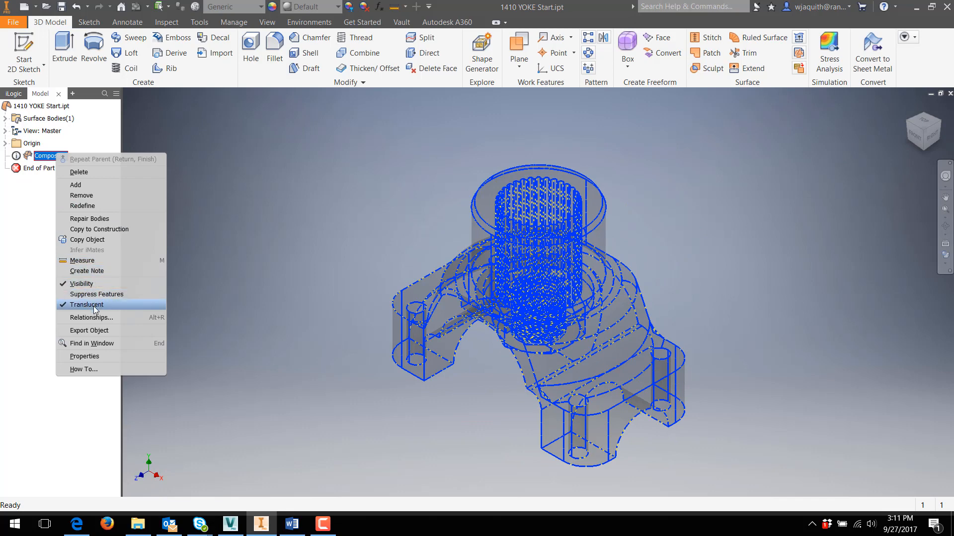
click(87, 305)
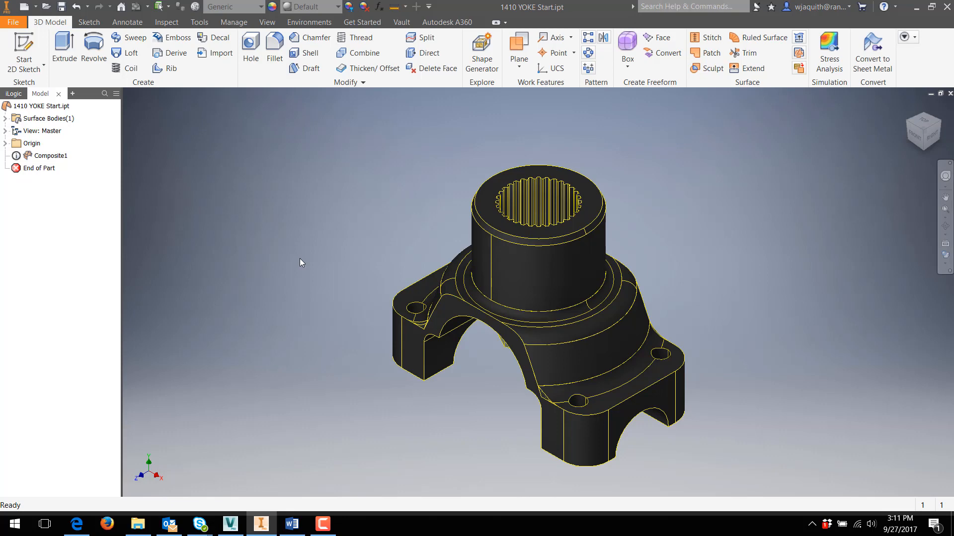
mouse_move(58, 165)
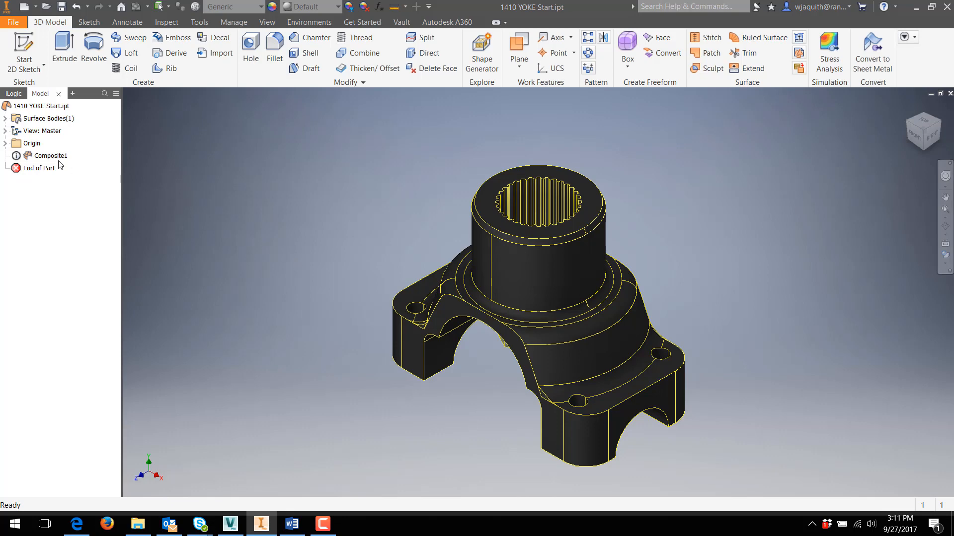
Enter Repair Bodies on Composite1 and run Find Errors on all bodies, dismissing the results summary
right_click(50, 155)
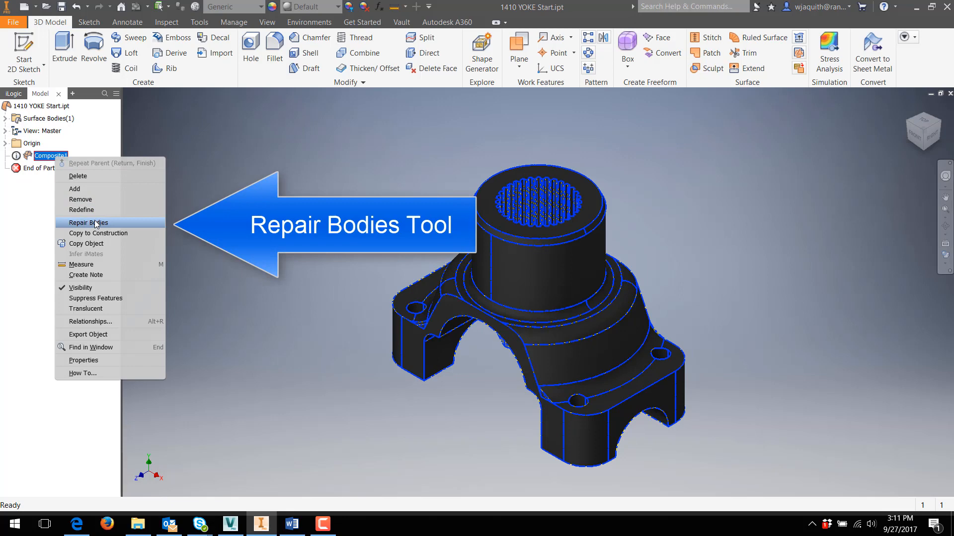
click(86, 223)
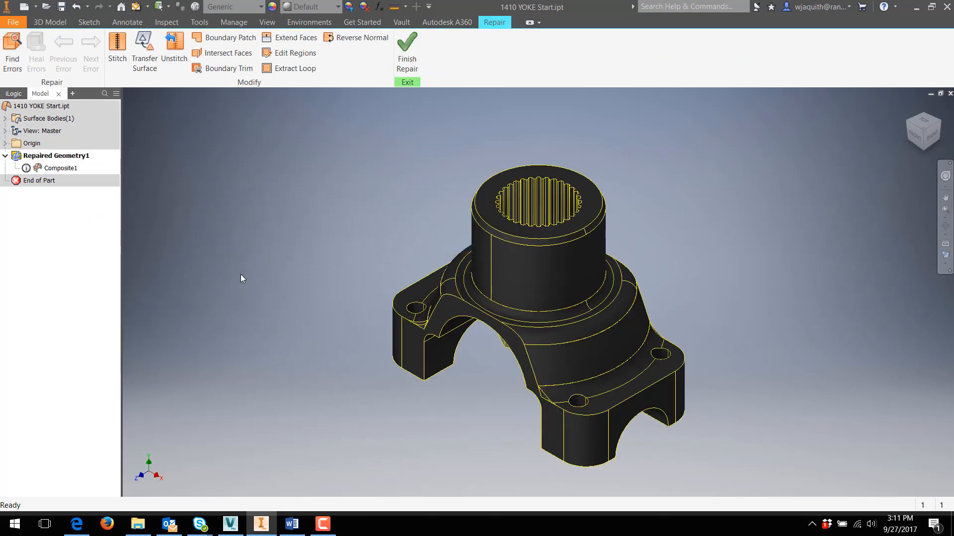
click(12, 51)
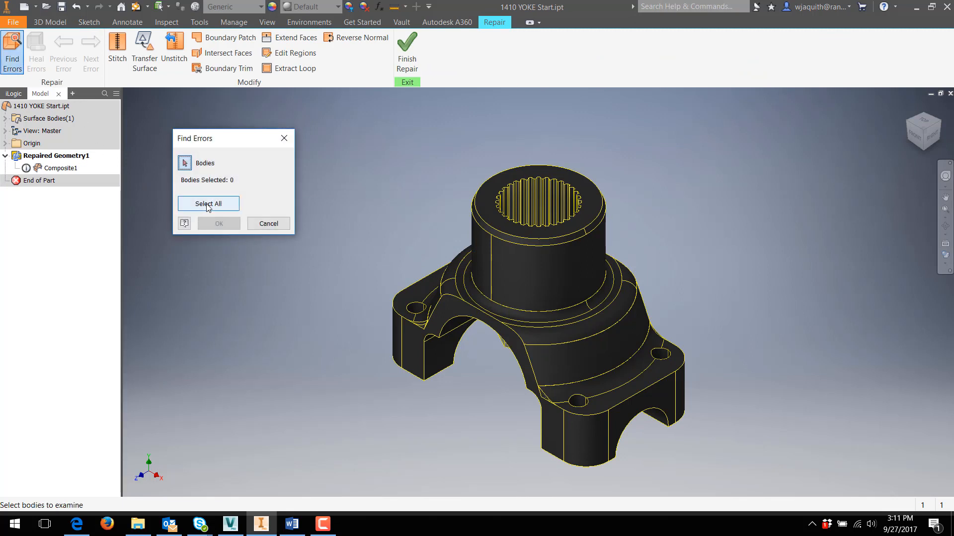
click(207, 202)
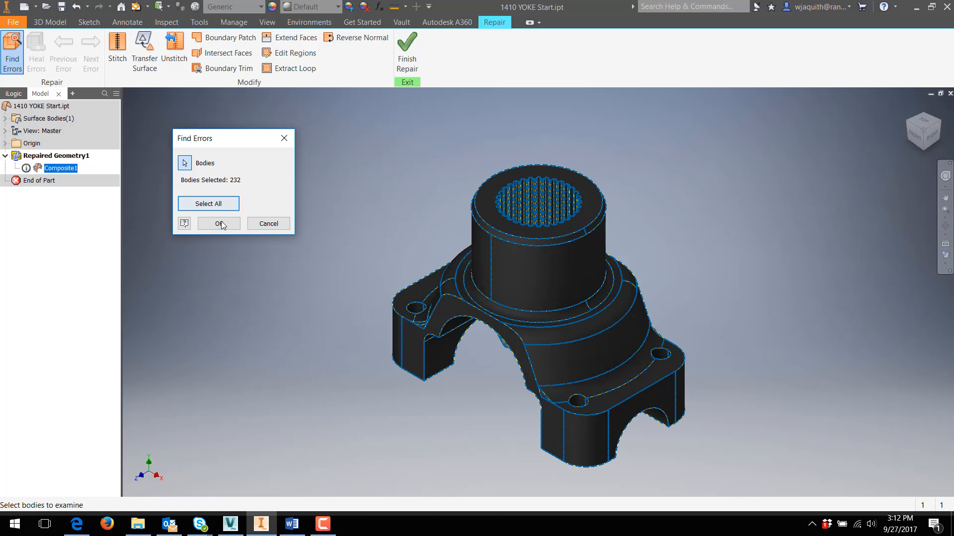
click(217, 223)
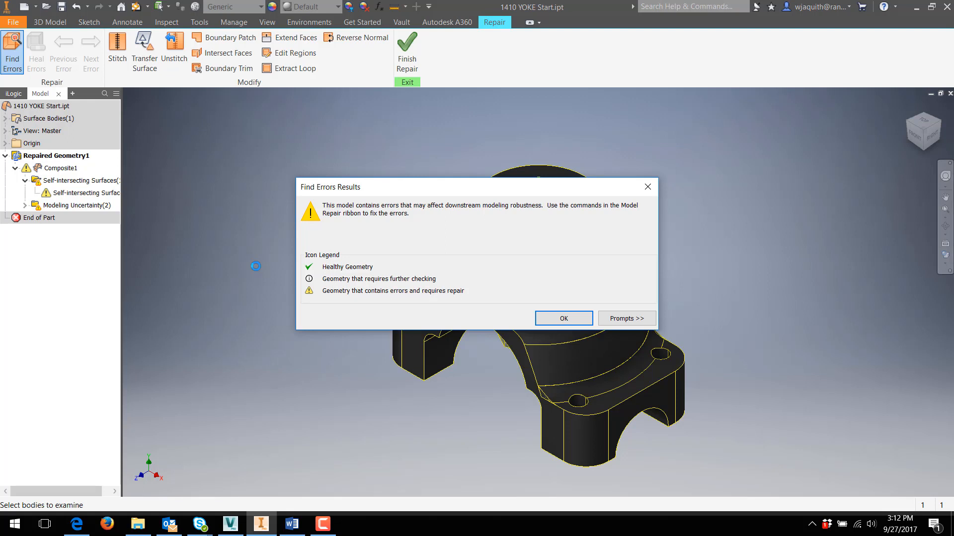
click(562, 318)
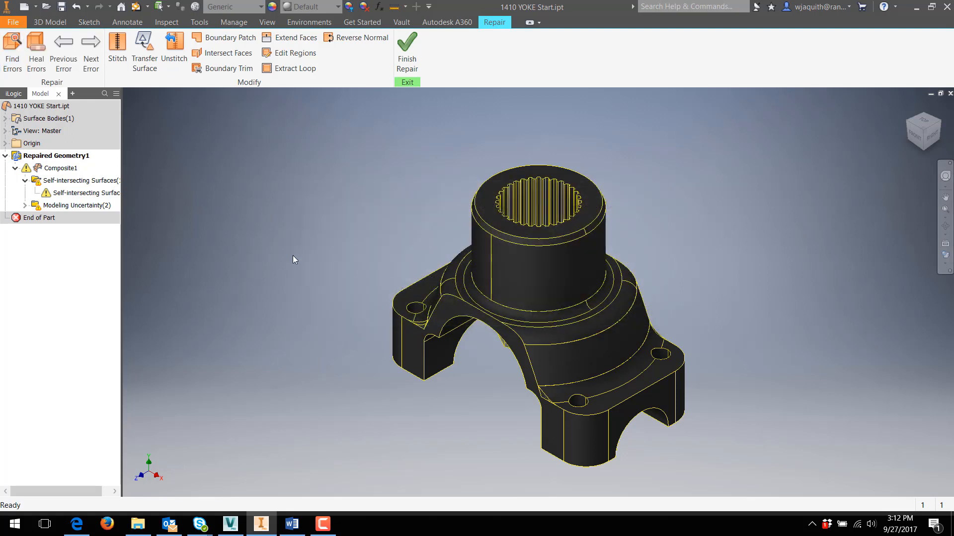
mouse_move(46, 213)
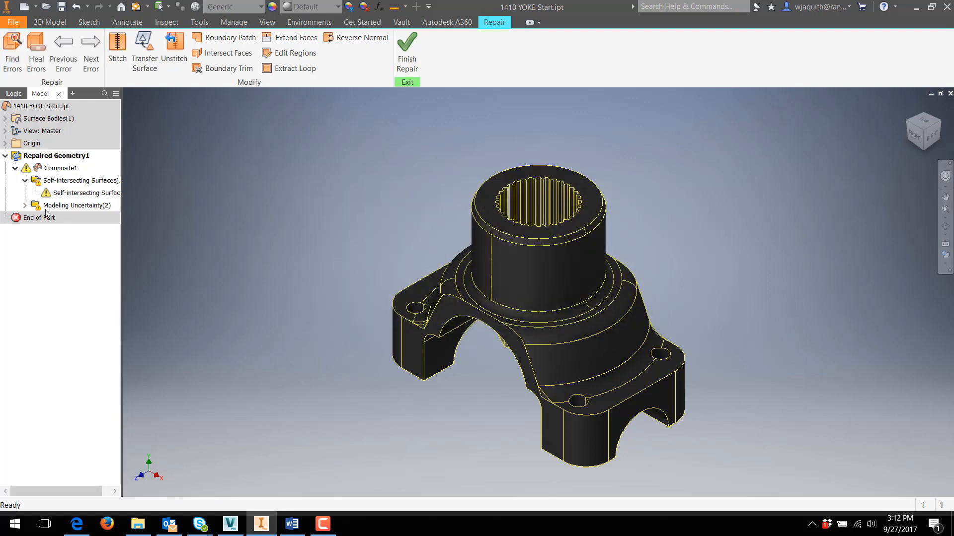
click(25, 205)
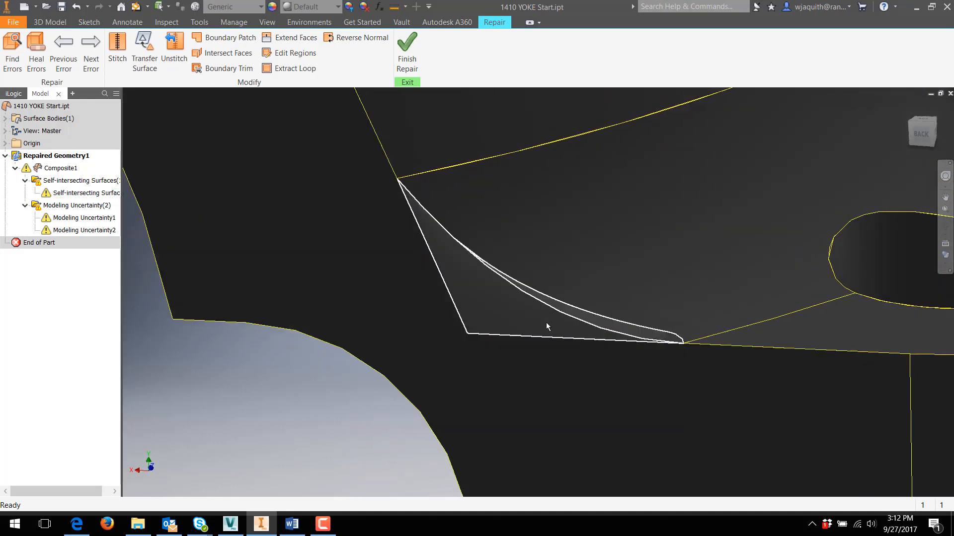
click(83, 218)
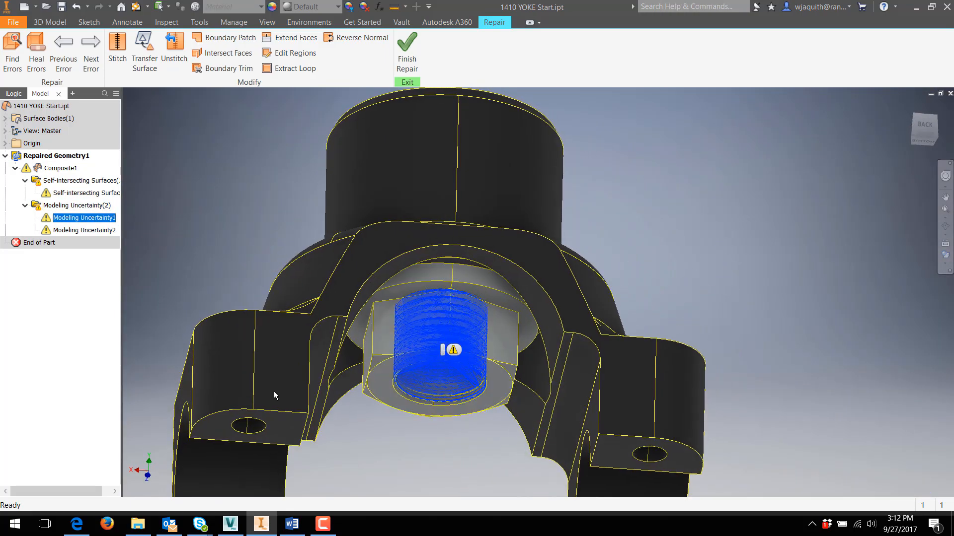
click(83, 230)
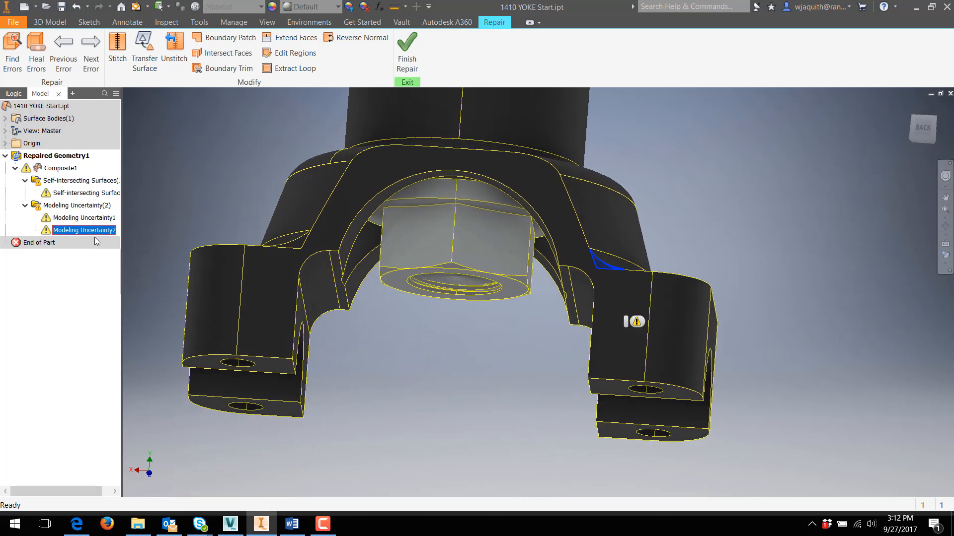
scroll(up, 3)
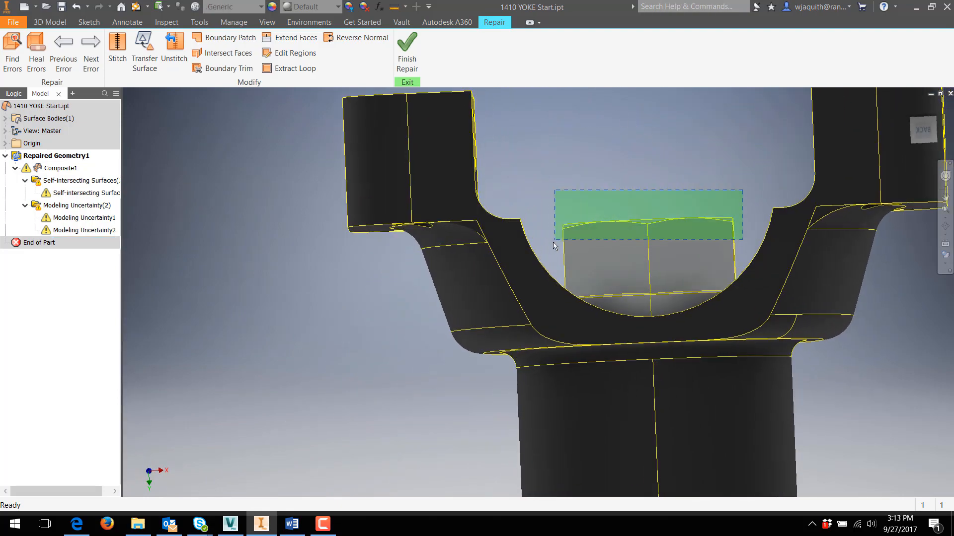
Select and delete the stray nut and thread ring surfaces lodged inside the yoke's arch
click(647, 215)
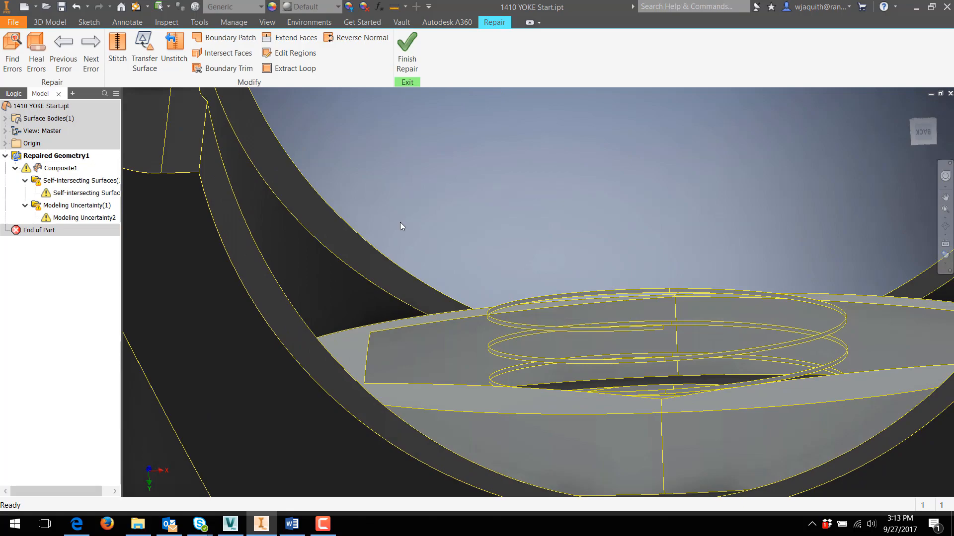
right_click(401, 226)
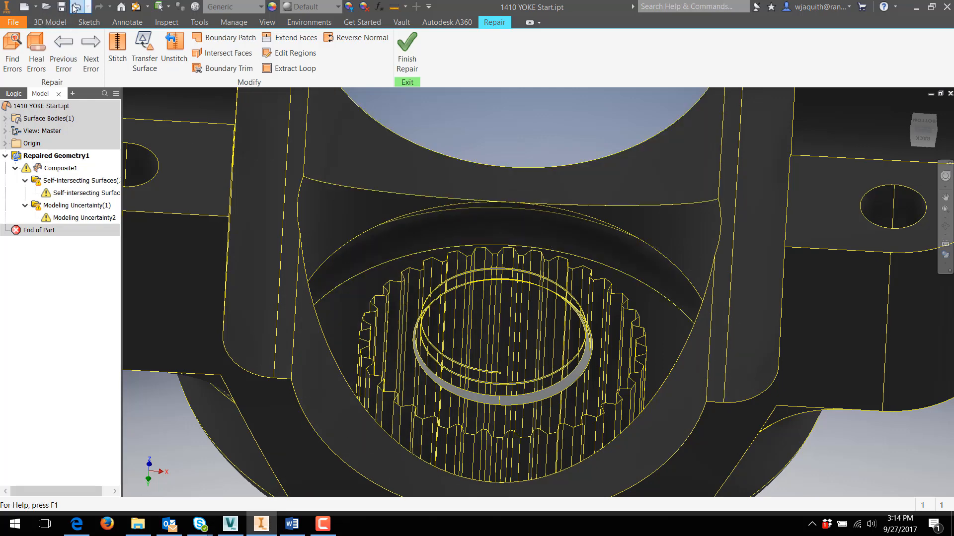
right_click(404, 305)
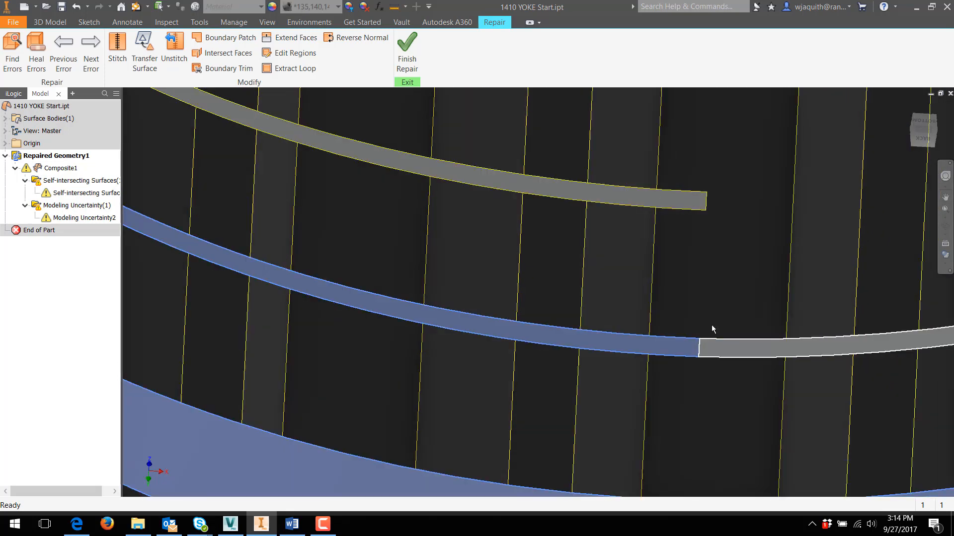
right_click(712, 329)
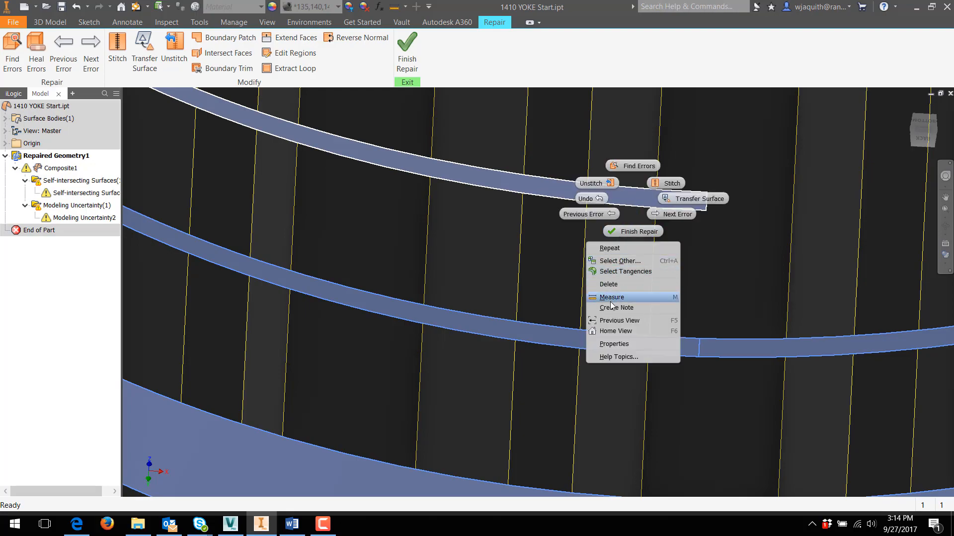
click(614, 330)
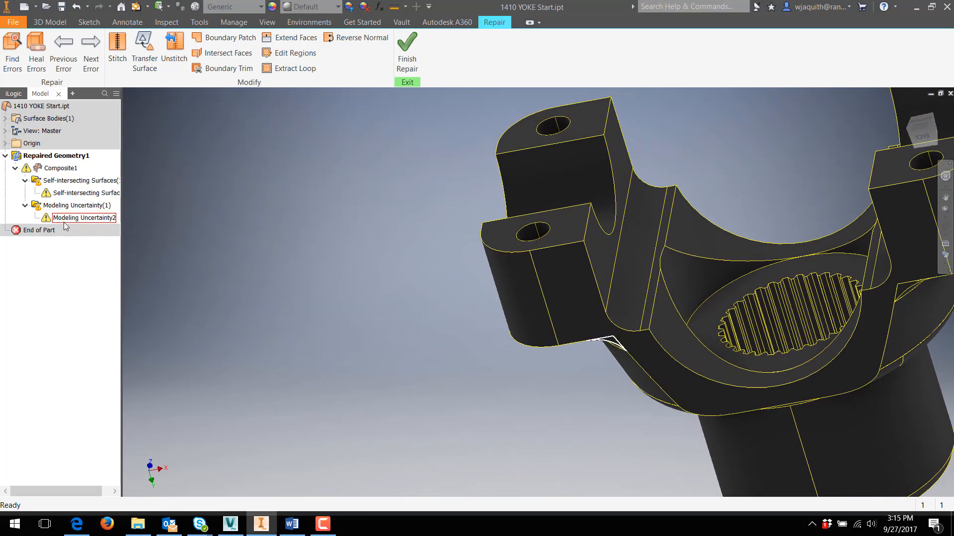
Inspect the remaining uncertainty and start a Boundary Patch on the self-intersecting sliver face
click(85, 193)
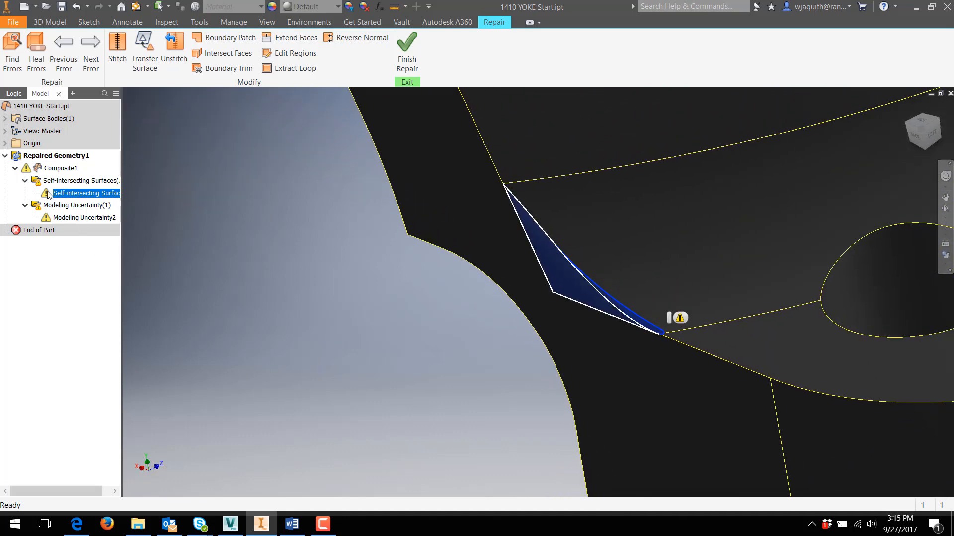
click(90, 51)
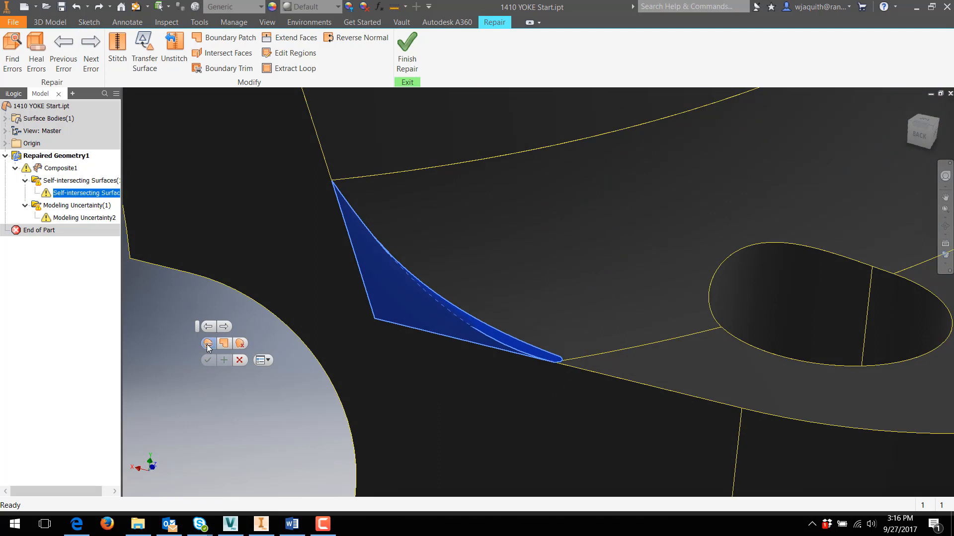
mouse_move(224, 342)
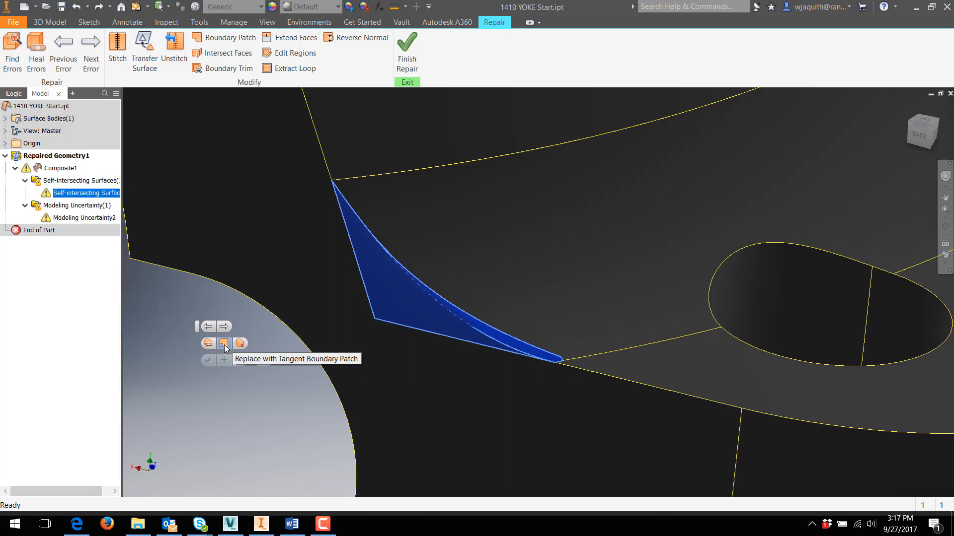
Patch the sliver face with tolerance raised to 0.008 in, accepting the tolerance warning
click(208, 343)
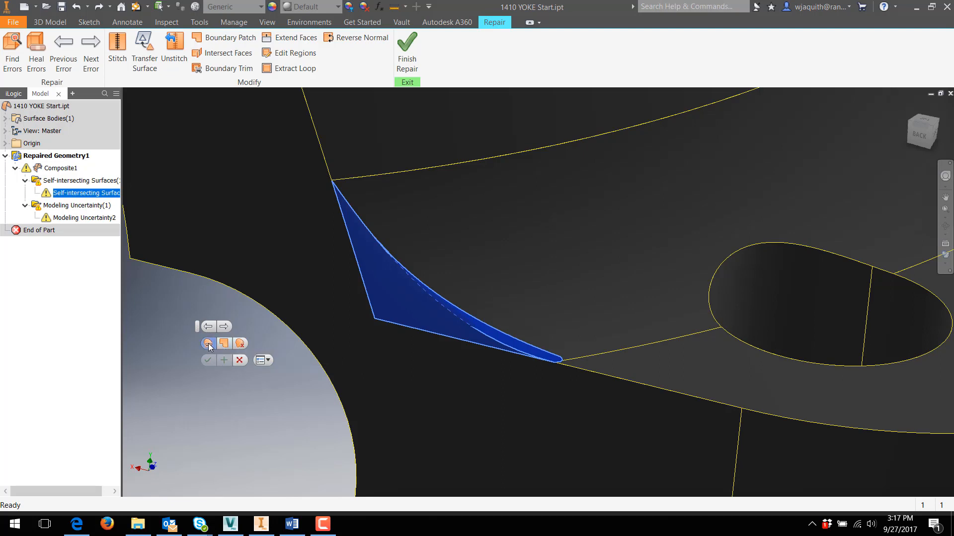
click(208, 360)
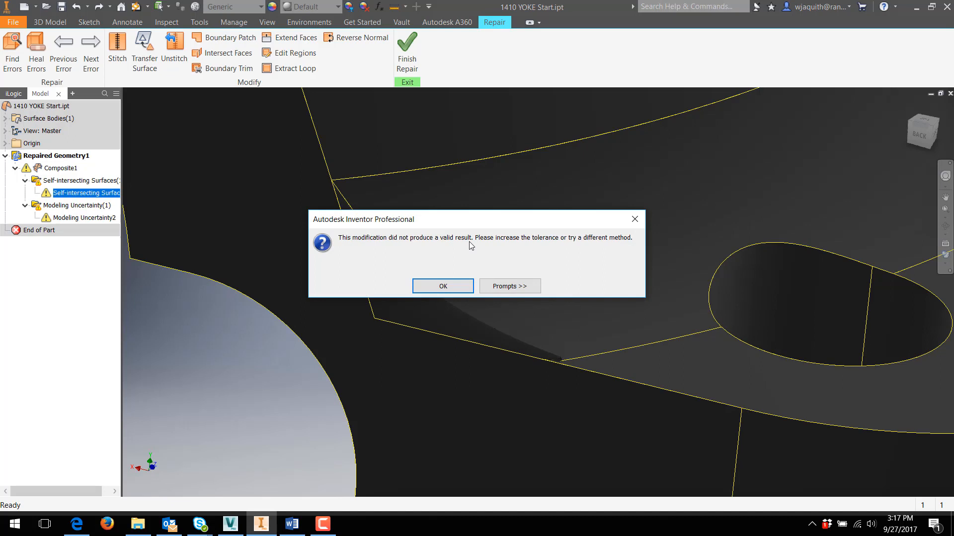
click(442, 286)
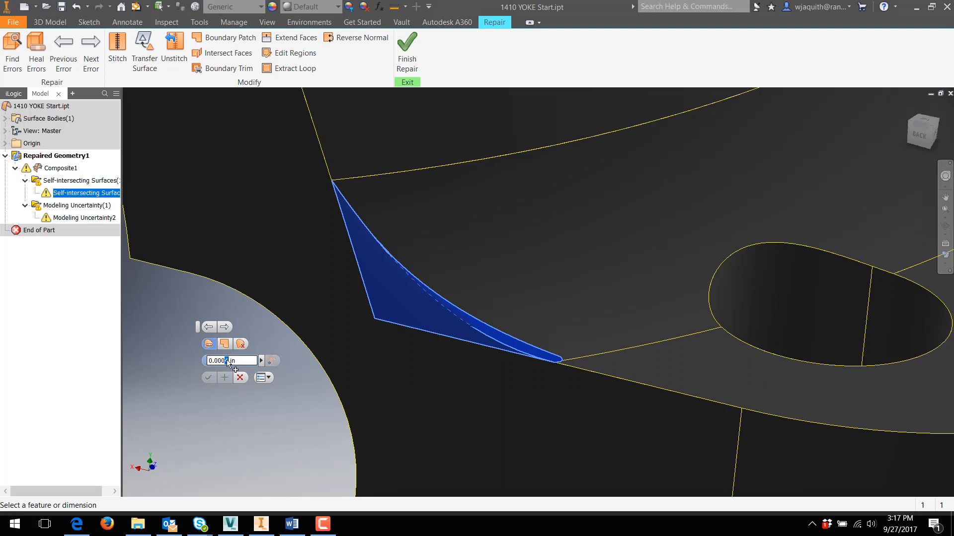
text(0.008)
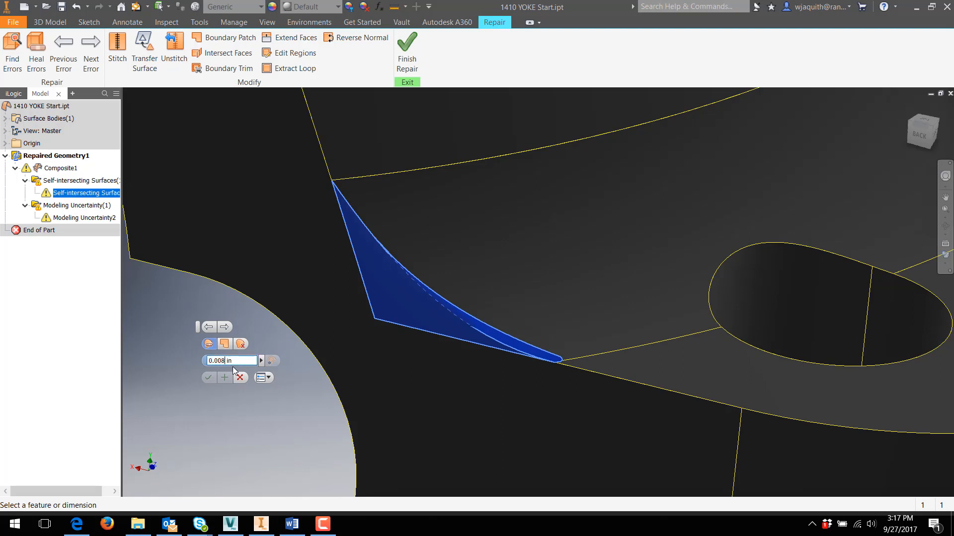
click(209, 377)
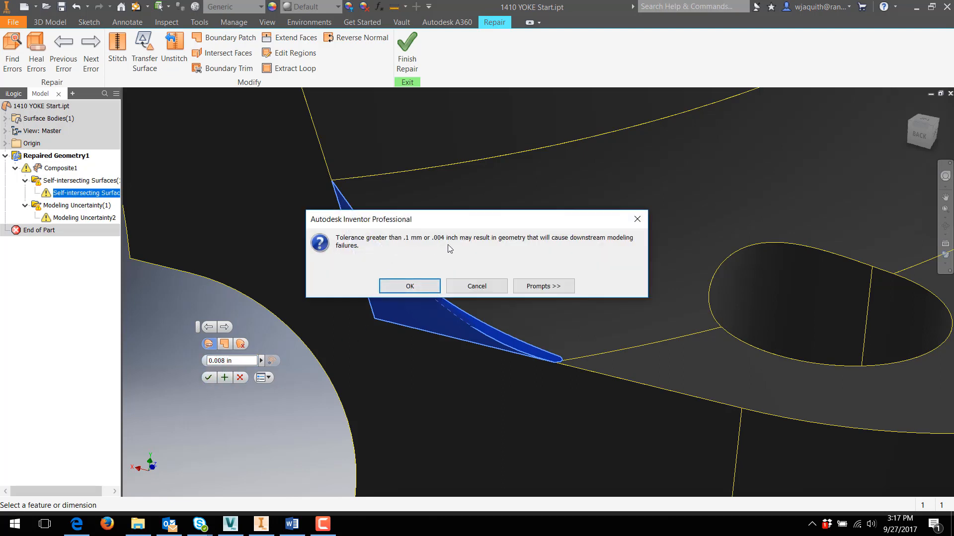
mouse_move(341, 348)
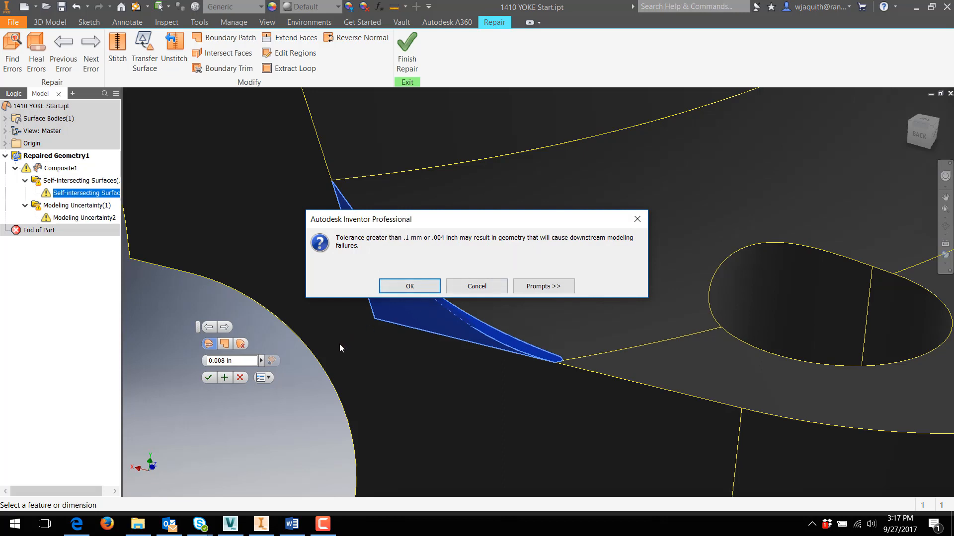
mouse_move(344, 345)
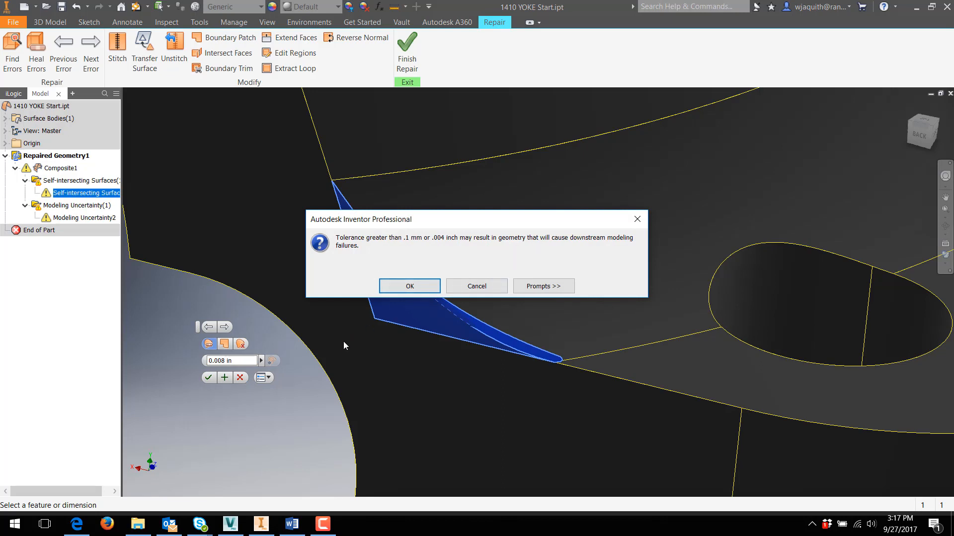
click(409, 286)
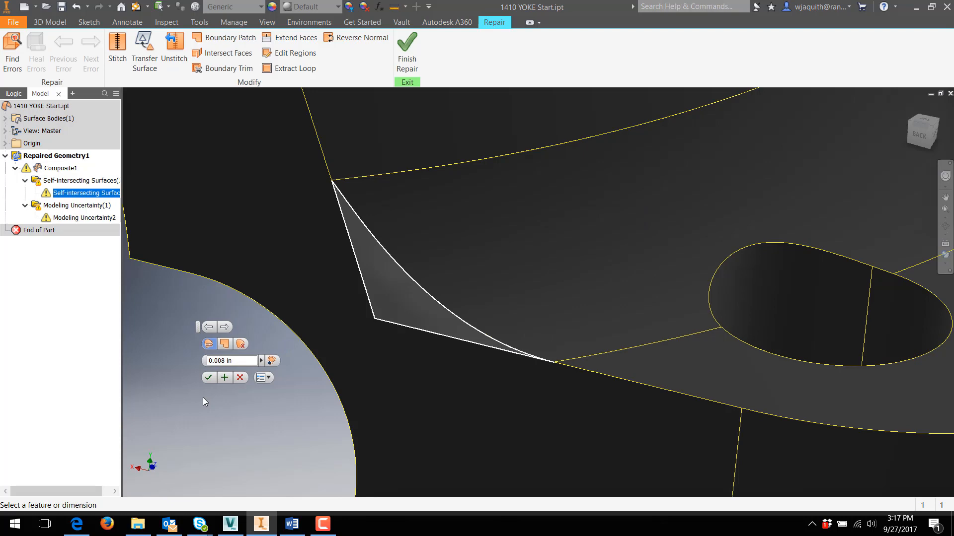
click(209, 378)
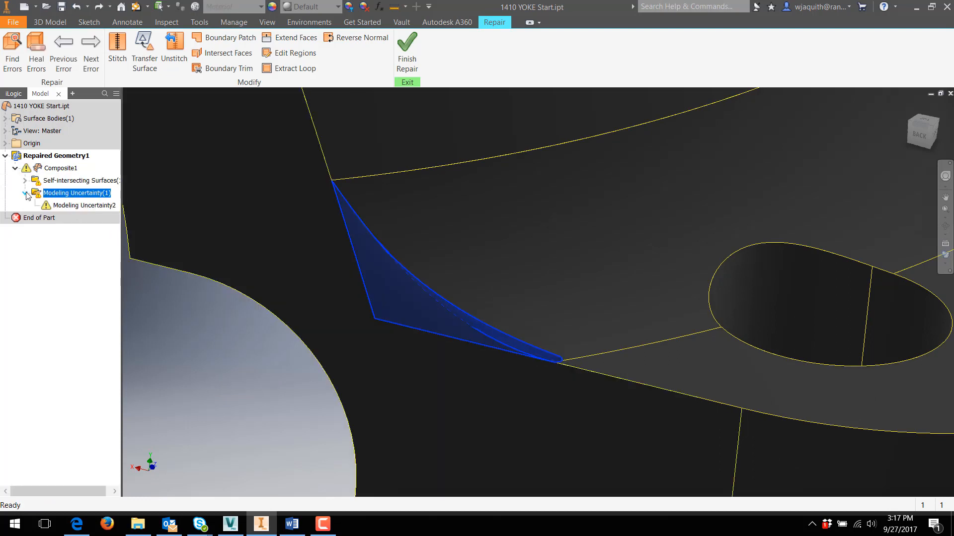
Repair Modeling Uncertainty2 by deleting its flagged face, clearing all errors
right_click(84, 205)
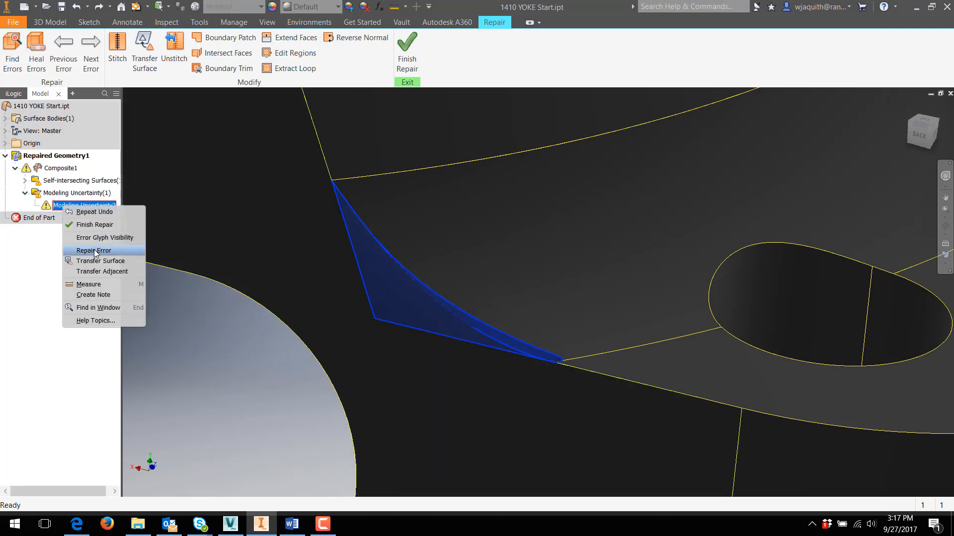
click(93, 250)
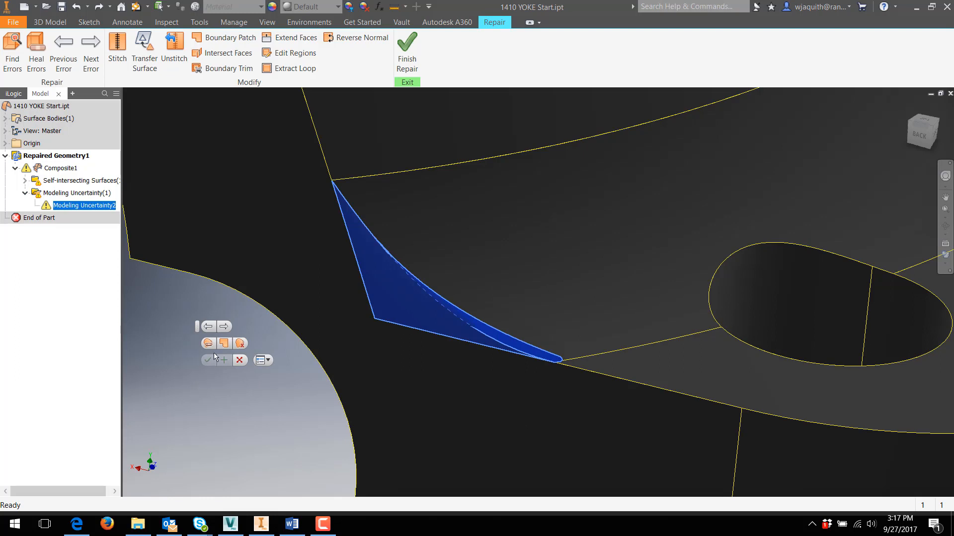
mouse_move(224, 343)
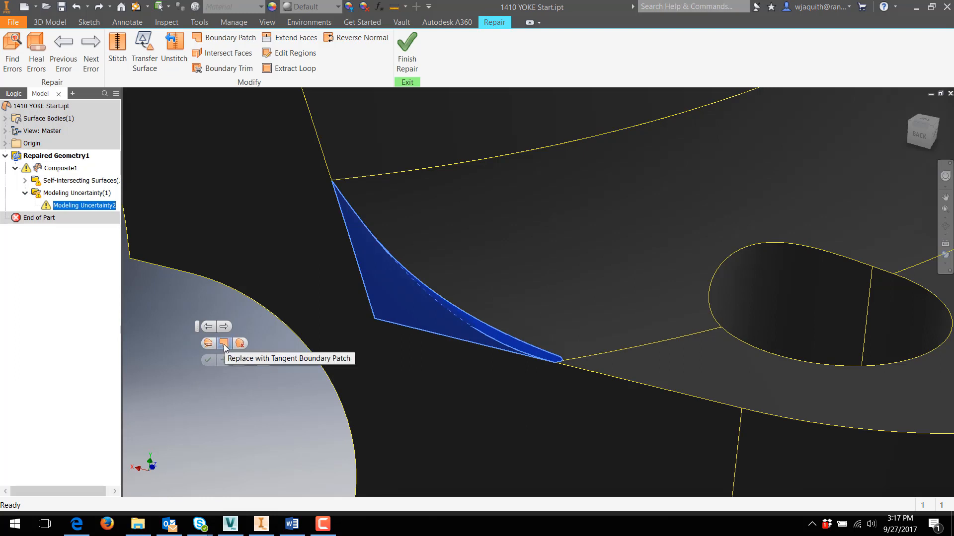
mouse_move(240, 343)
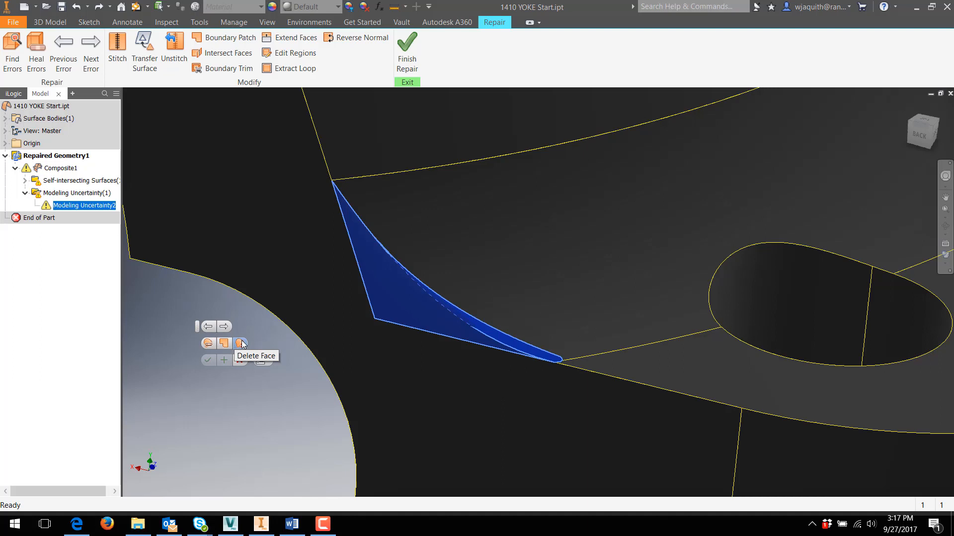
click(240, 343)
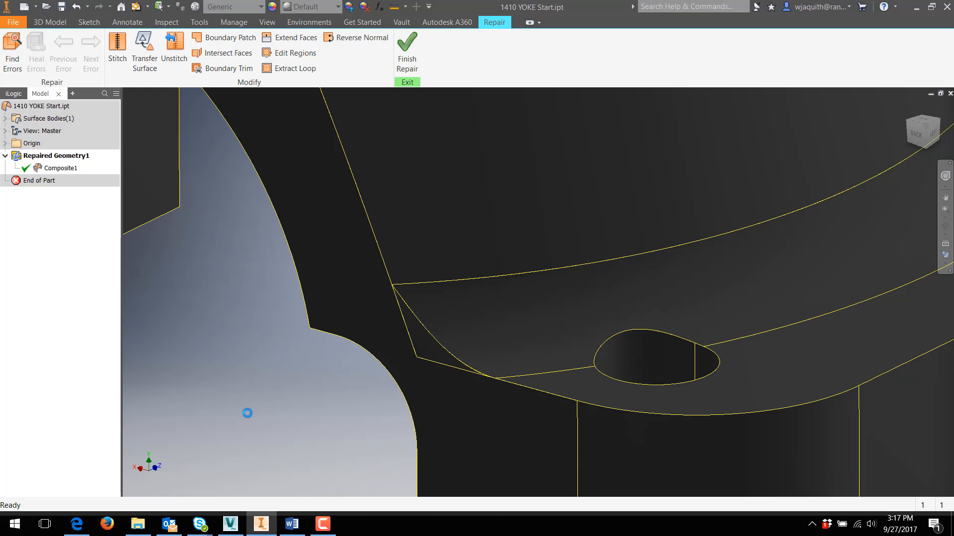
mouse_move(287, 411)
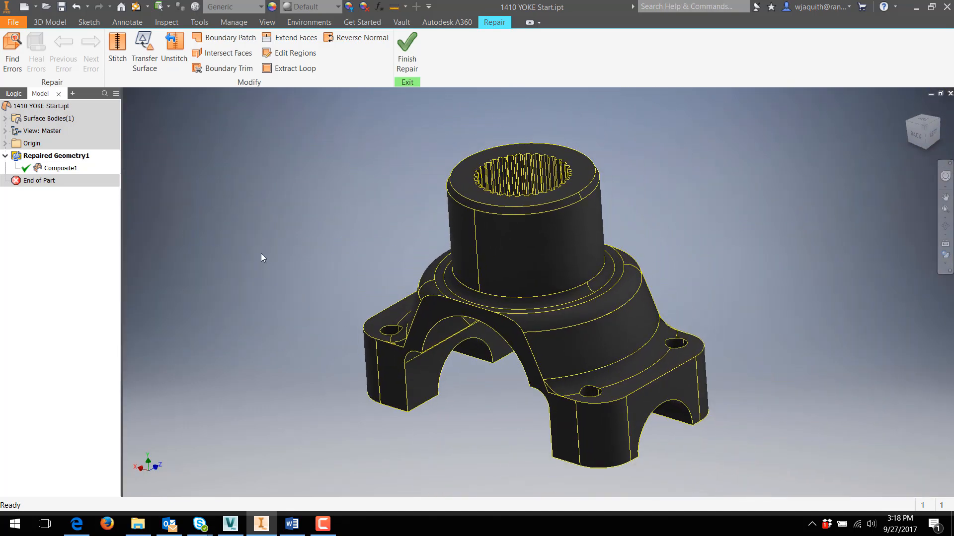
click(117, 46)
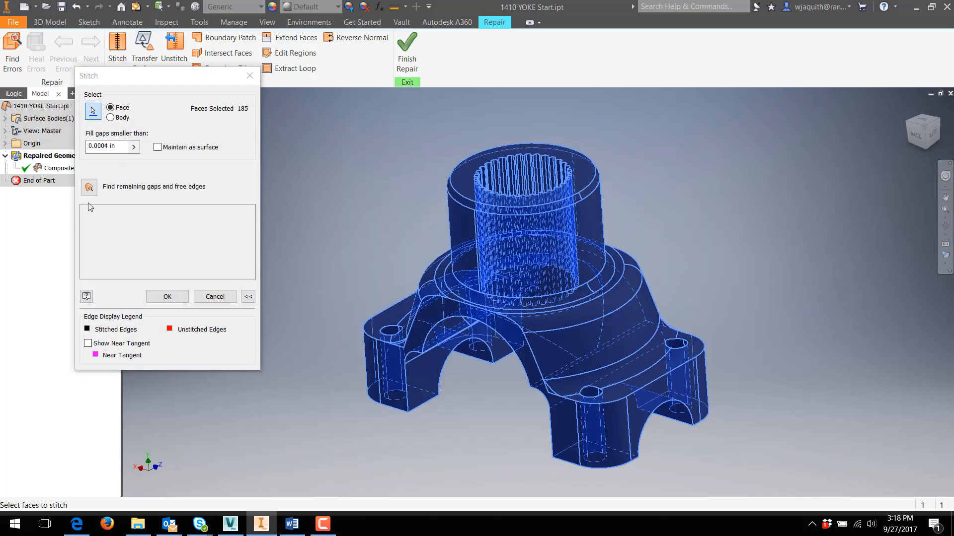
click(89, 187)
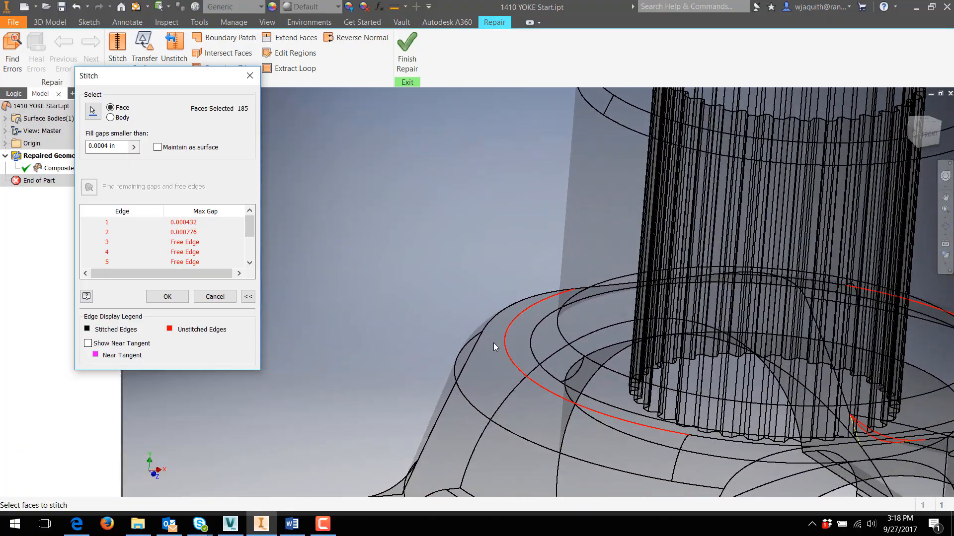
scroll(down, 3)
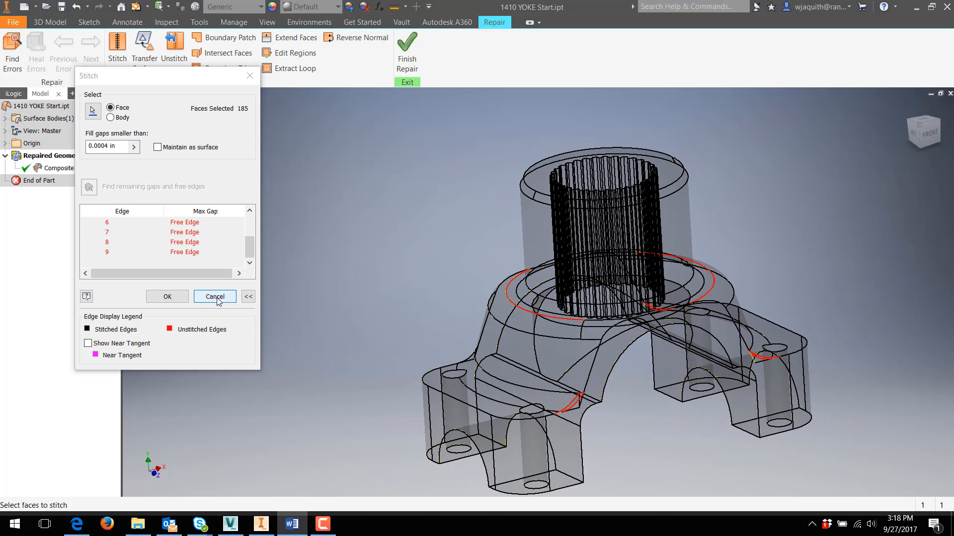
click(215, 299)
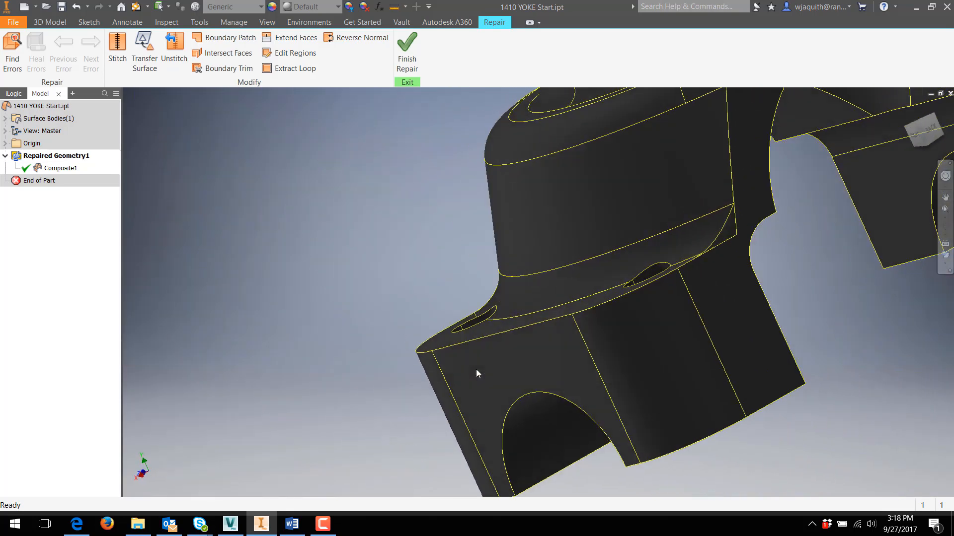
Delete the twisted sliver face beside the small slot and boundary-patch its open edge loop
right_click(602, 340)
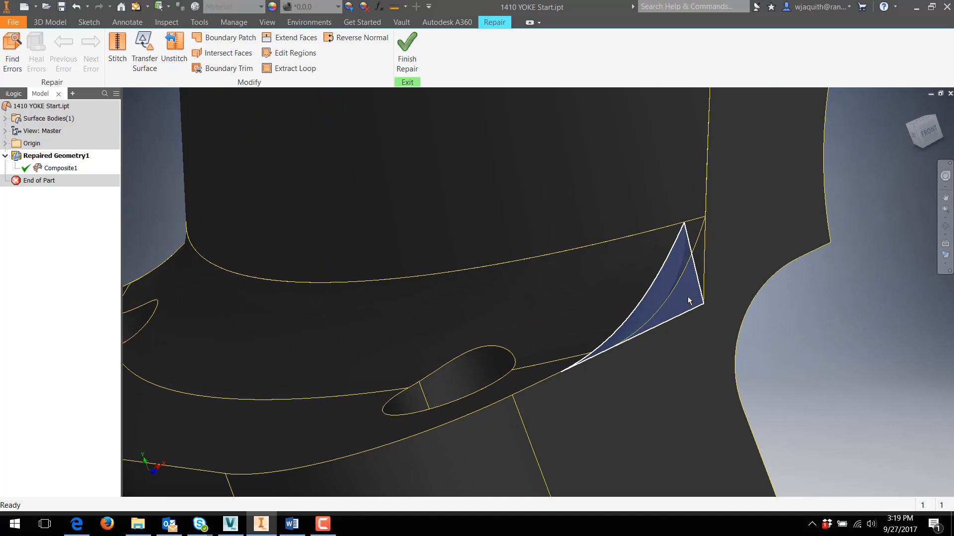
right_click(689, 301)
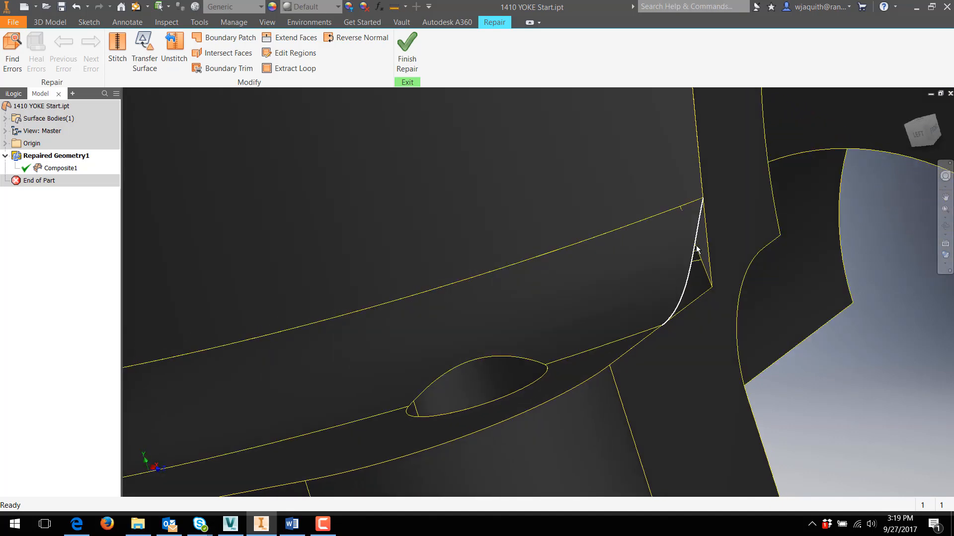
click(229, 37)
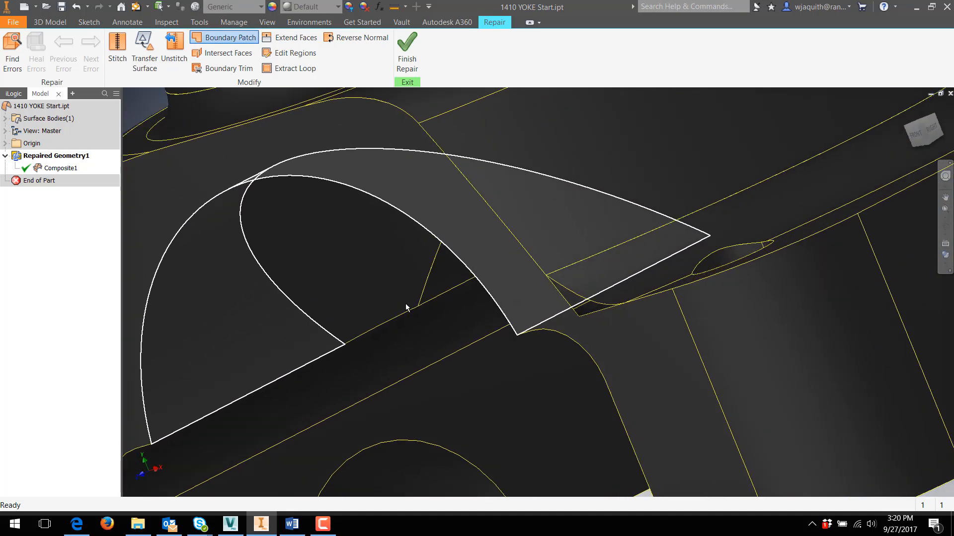
click(227, 36)
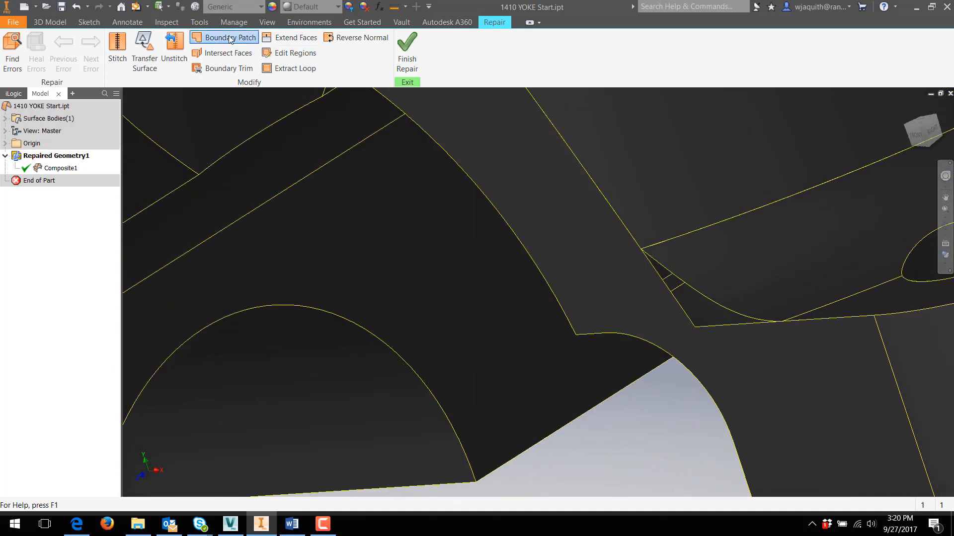
click(228, 36)
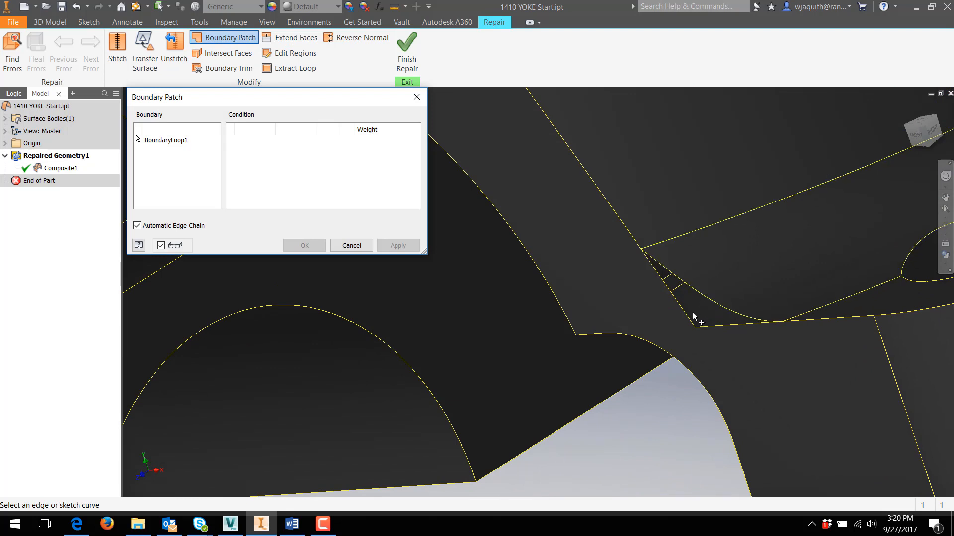
mouse_move(679, 307)
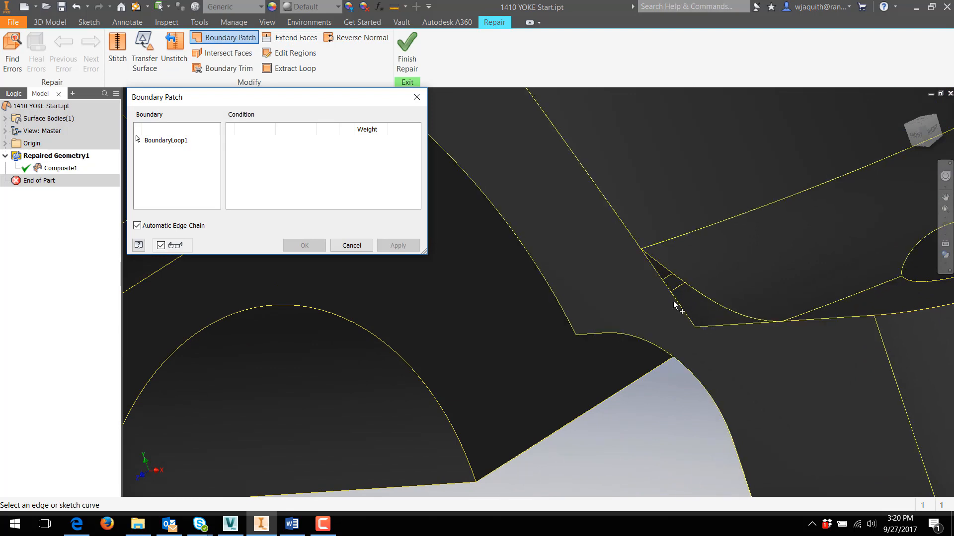
mouse_move(381, 267)
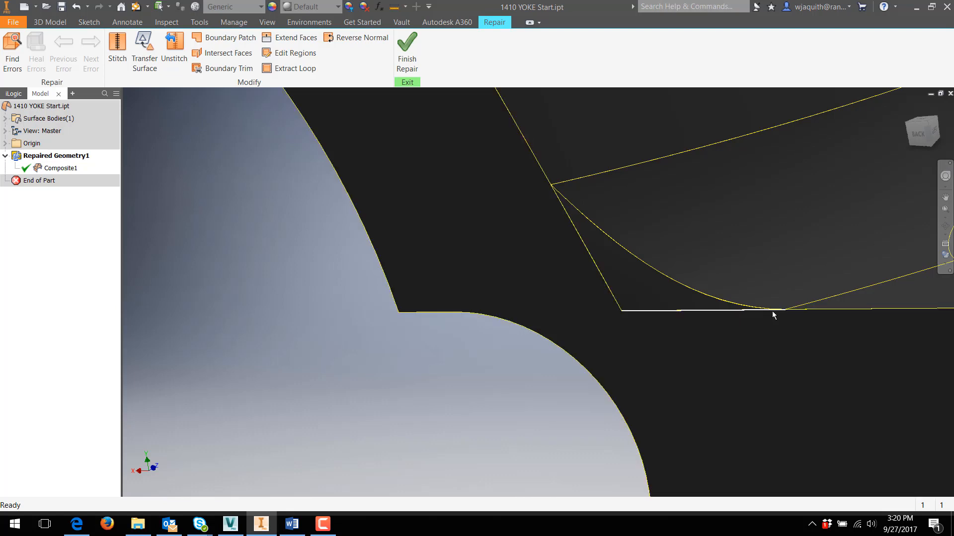
click(773, 309)
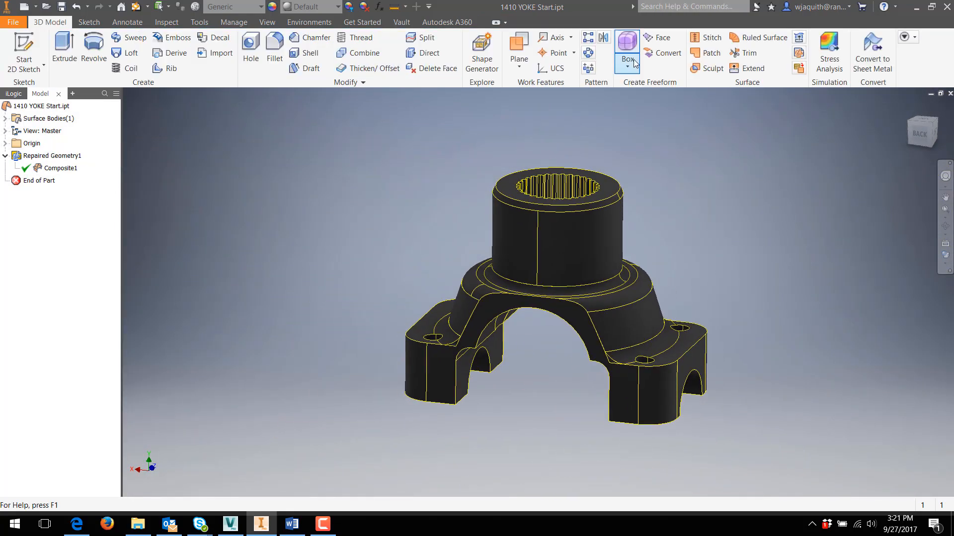
Stitch Composite1 at 0.010 in tolerance into one surface that still reports free edges
click(705, 36)
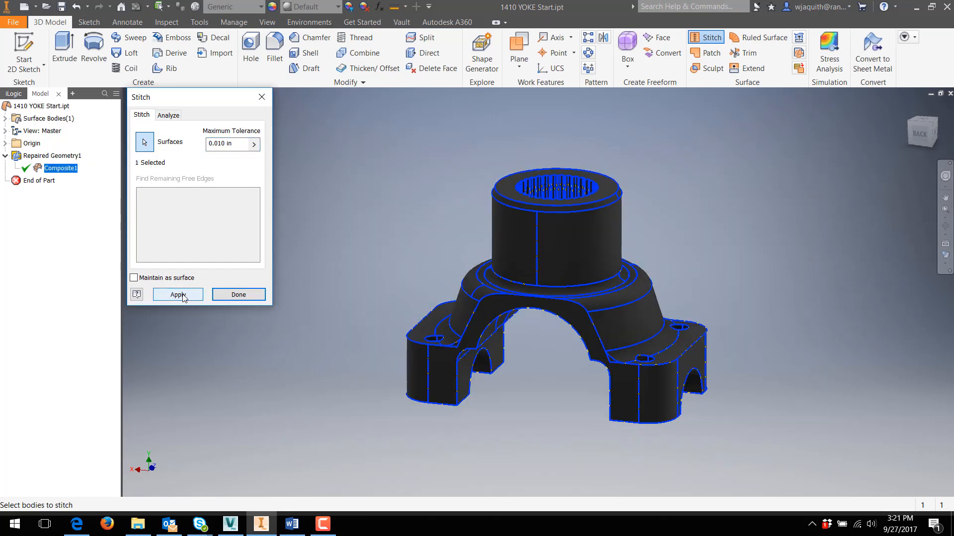
click(177, 294)
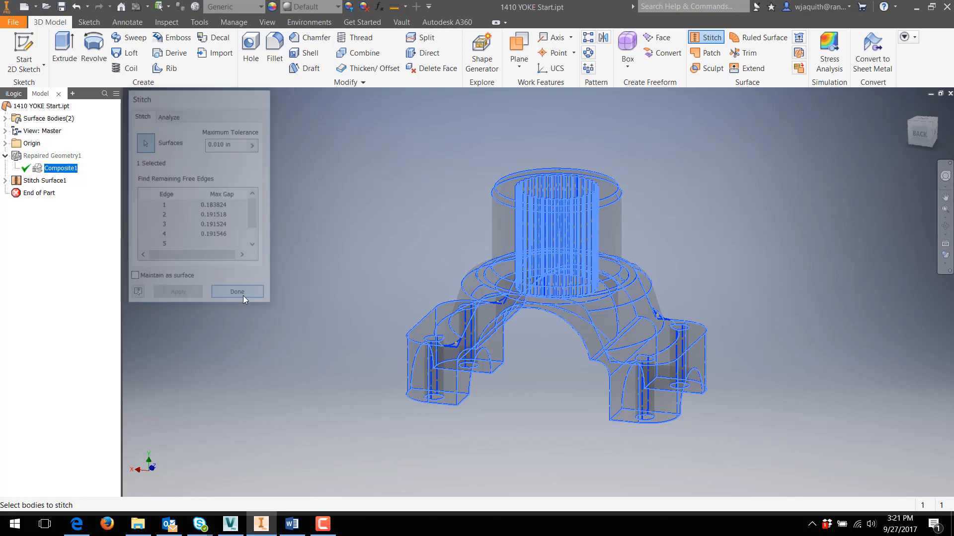
click(236, 291)
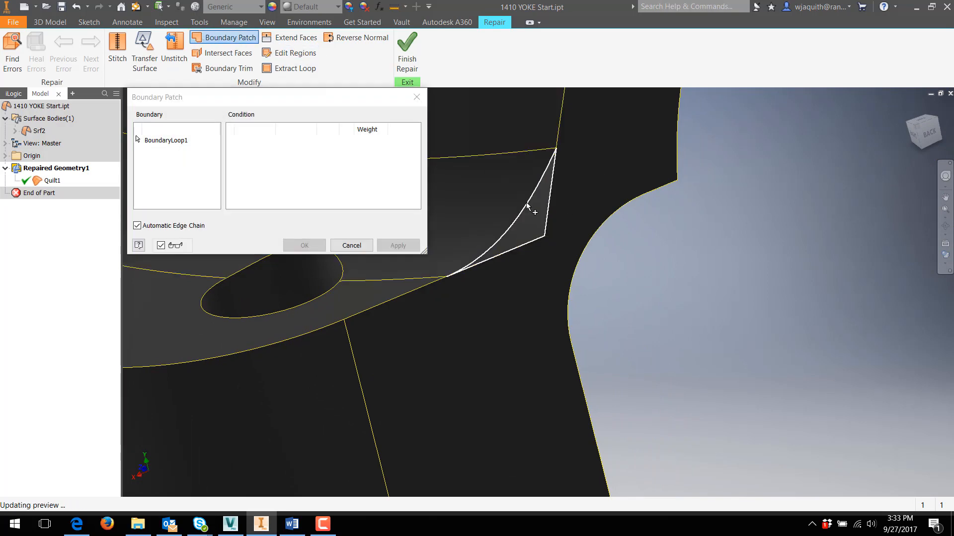
click(398, 246)
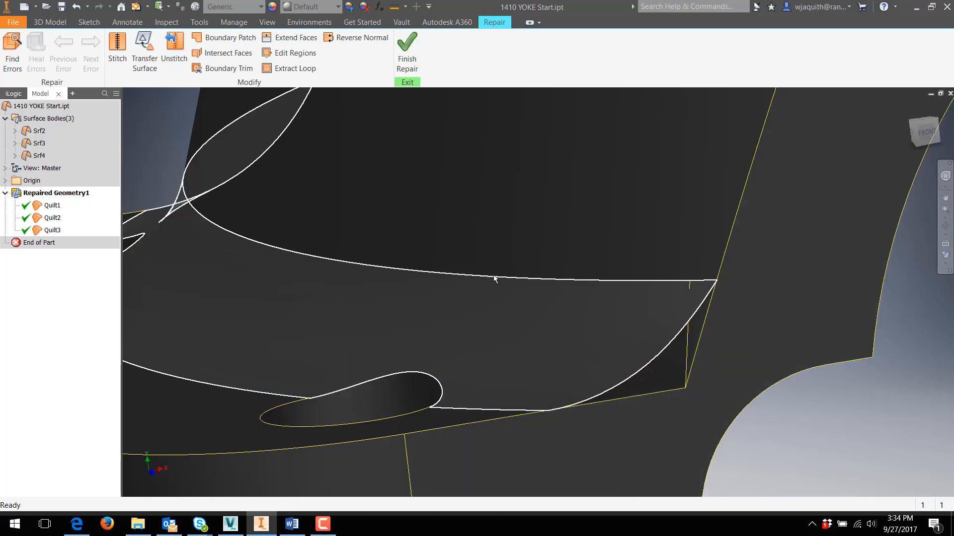
click(229, 37)
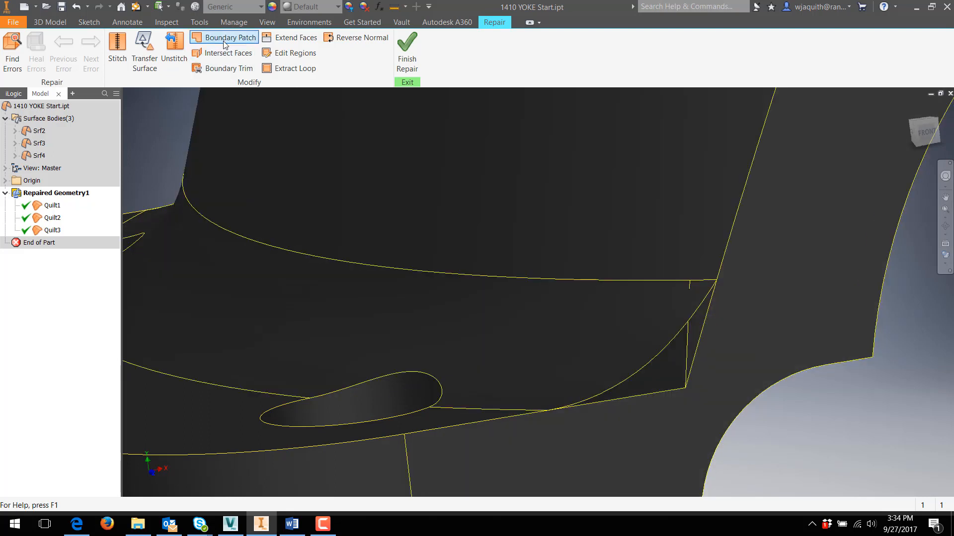
click(229, 69)
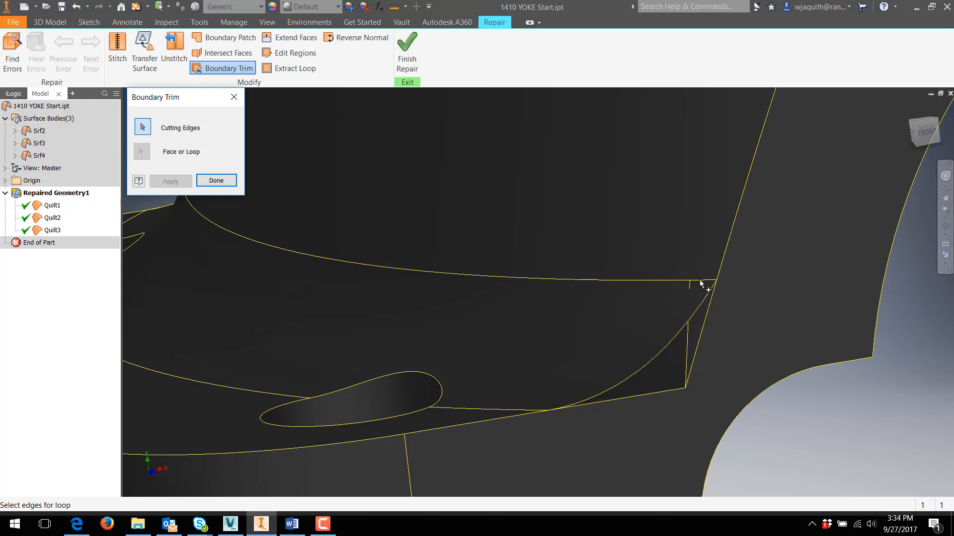
mouse_move(678, 286)
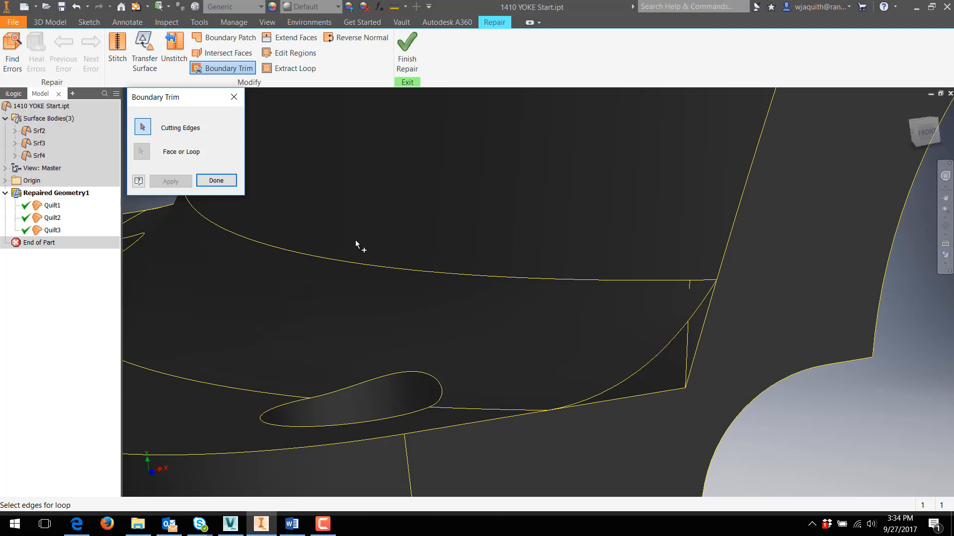
click(215, 181)
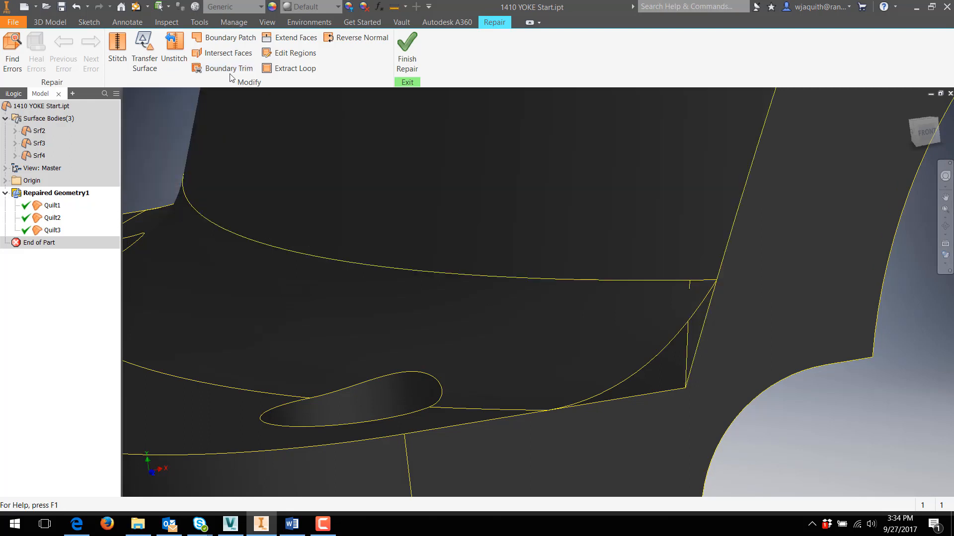
click(229, 53)
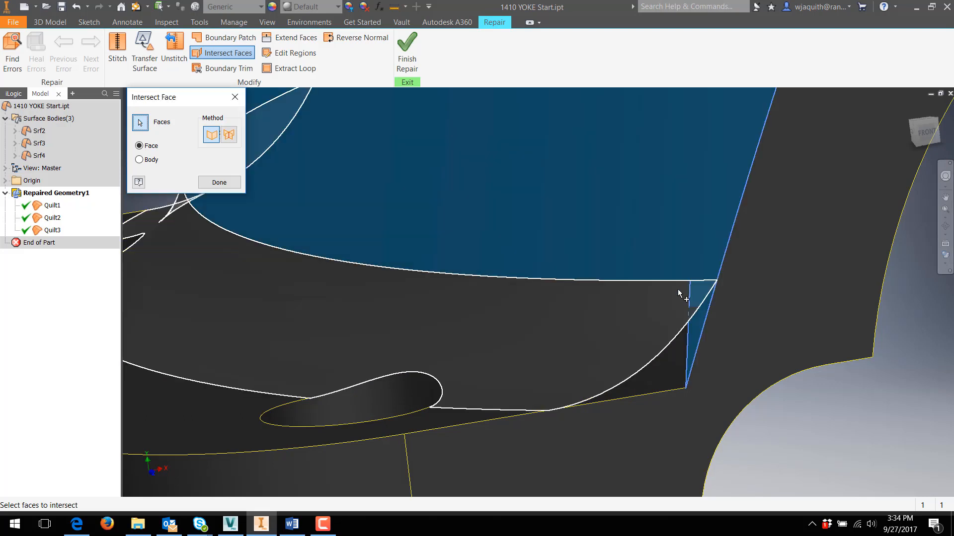
click(219, 182)
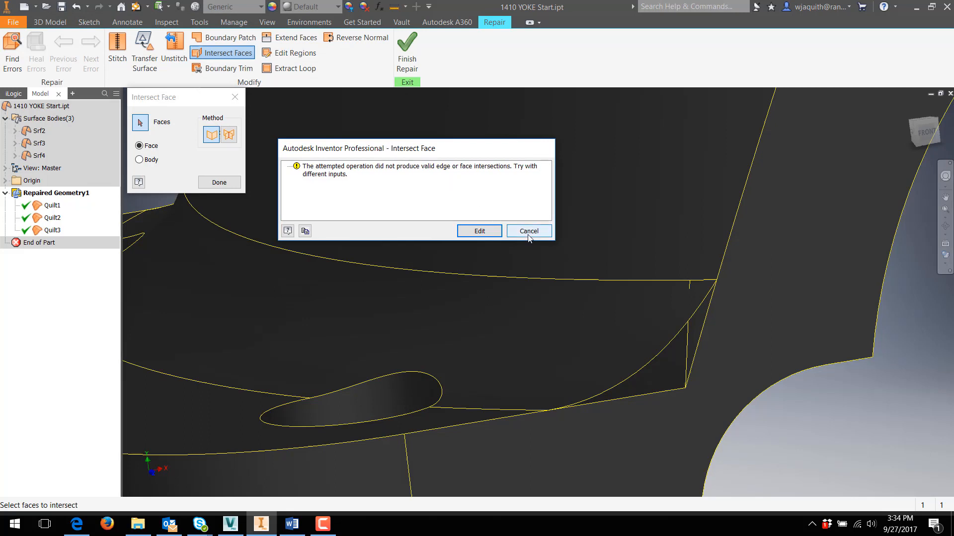
click(528, 231)
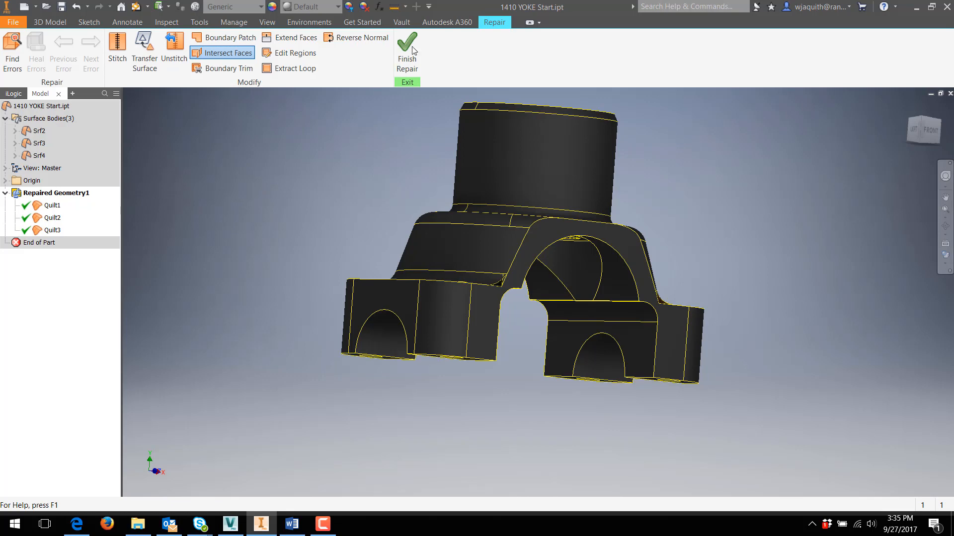
Finish the repair and bring up actions for the curved face above the front opening
click(406, 50)
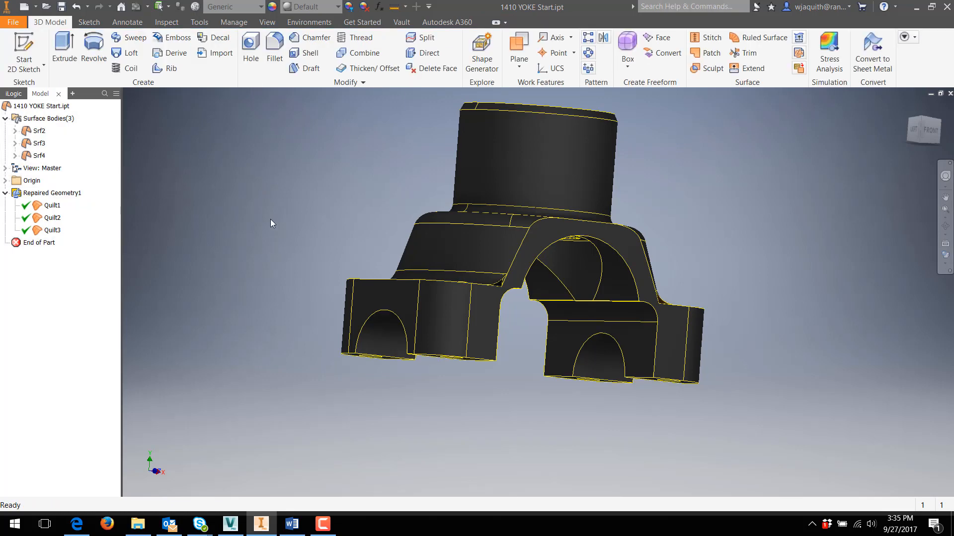
click(518, 46)
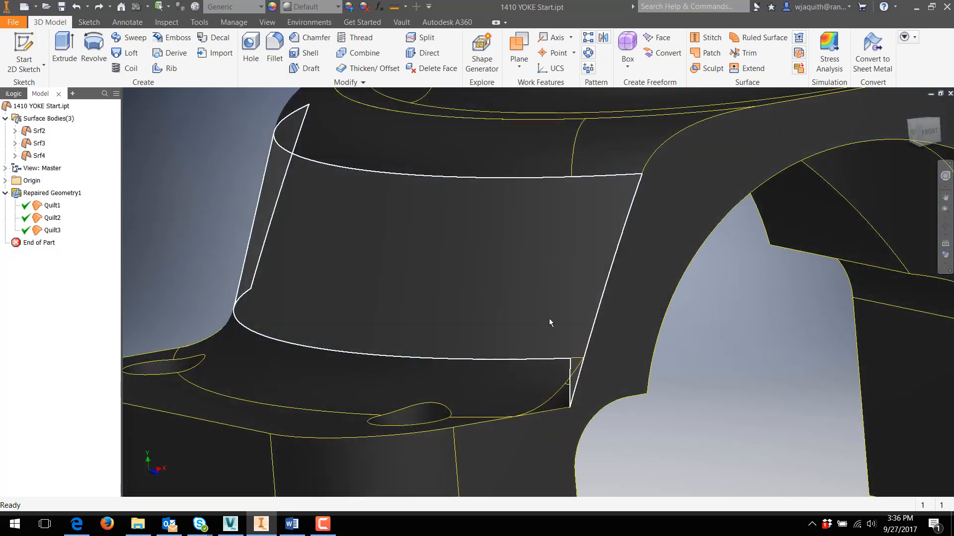
right_click(550, 322)
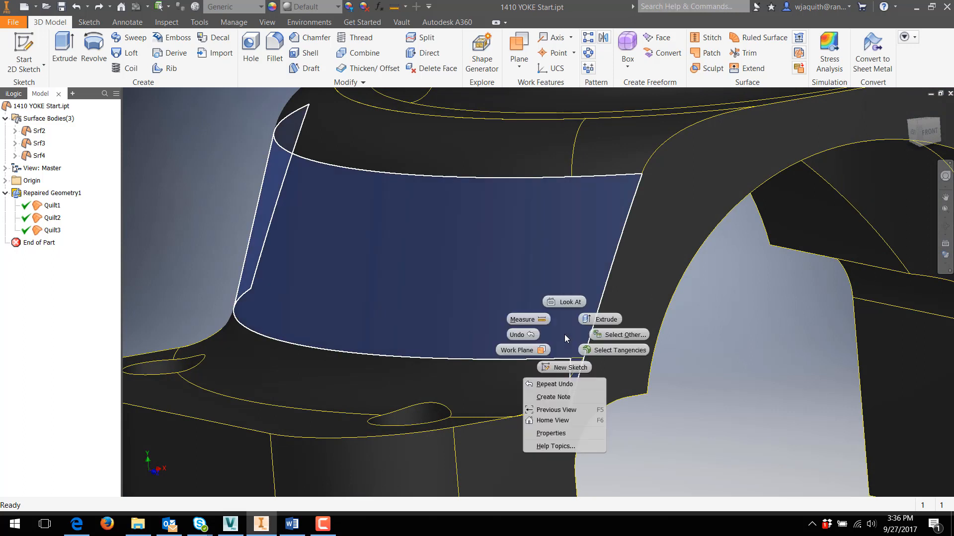
mouse_move(696, 409)
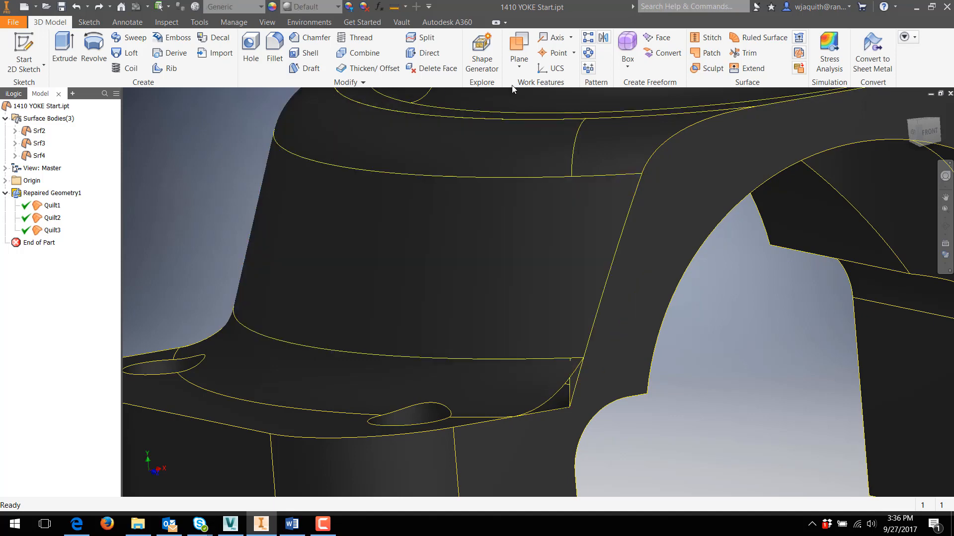
Delete the faulty curved face and fill its opening with a boundary patch surface
click(430, 69)
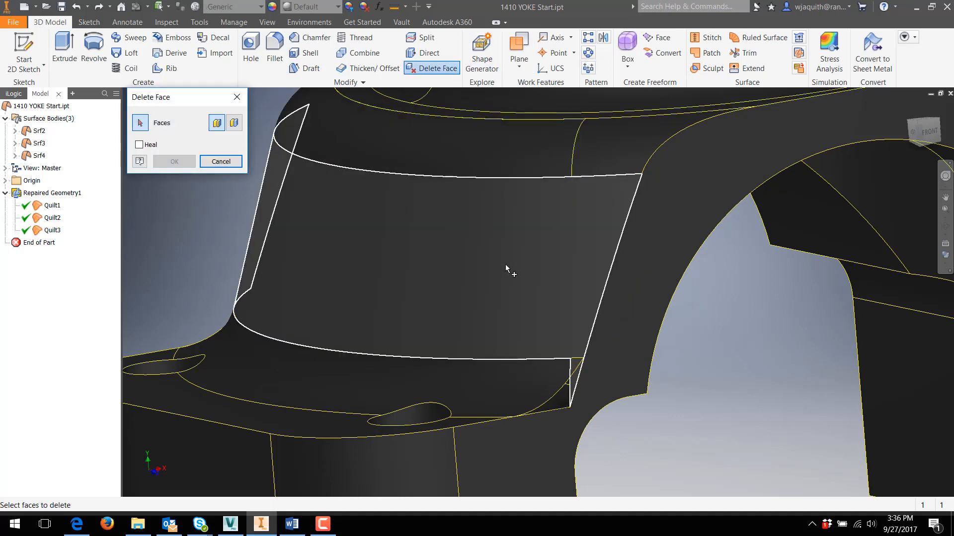
click(174, 161)
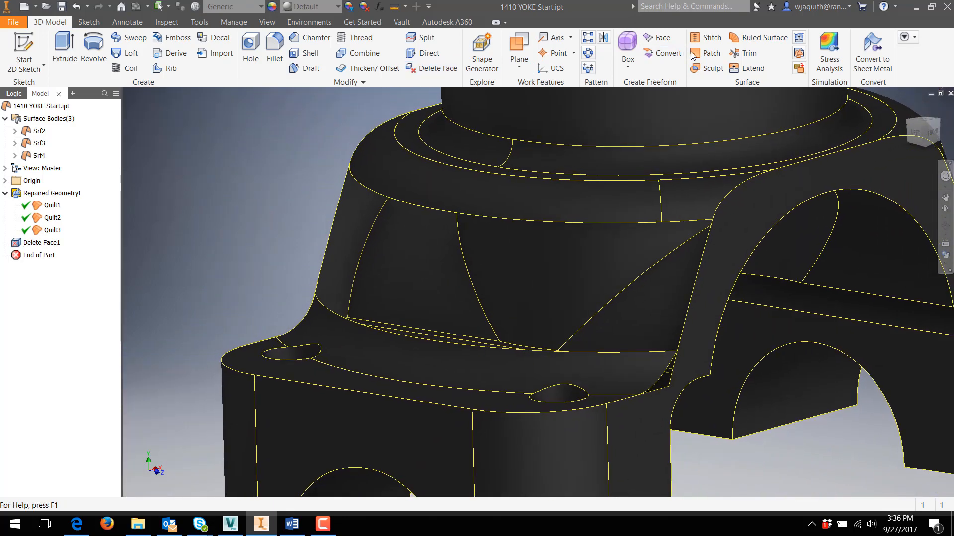
click(705, 52)
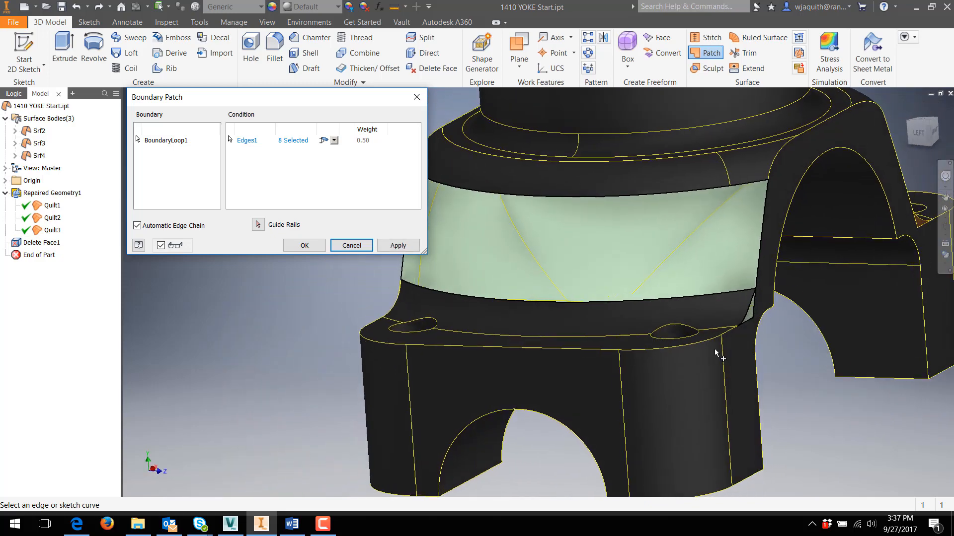
click(304, 246)
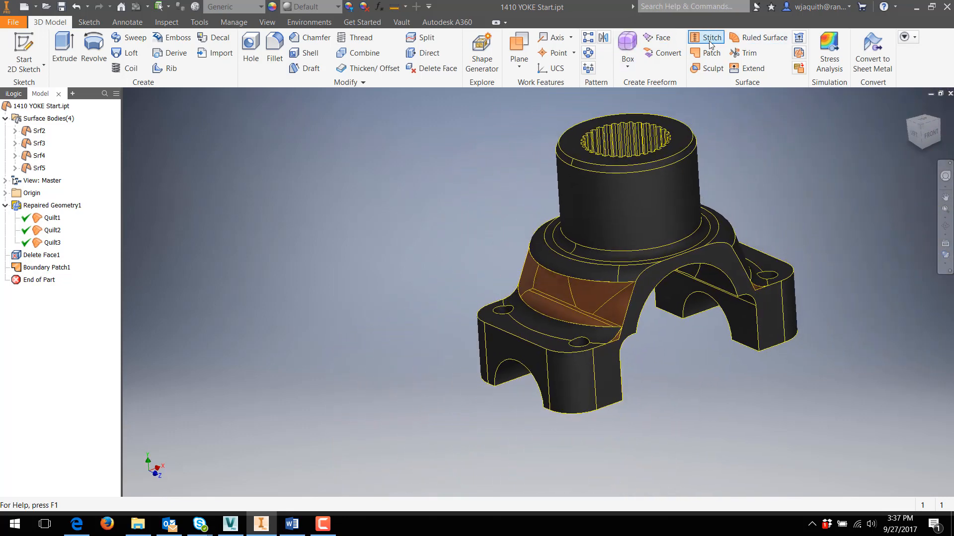
Stitch the four yoke surfaces into a single solid body with no open edges
click(705, 37)
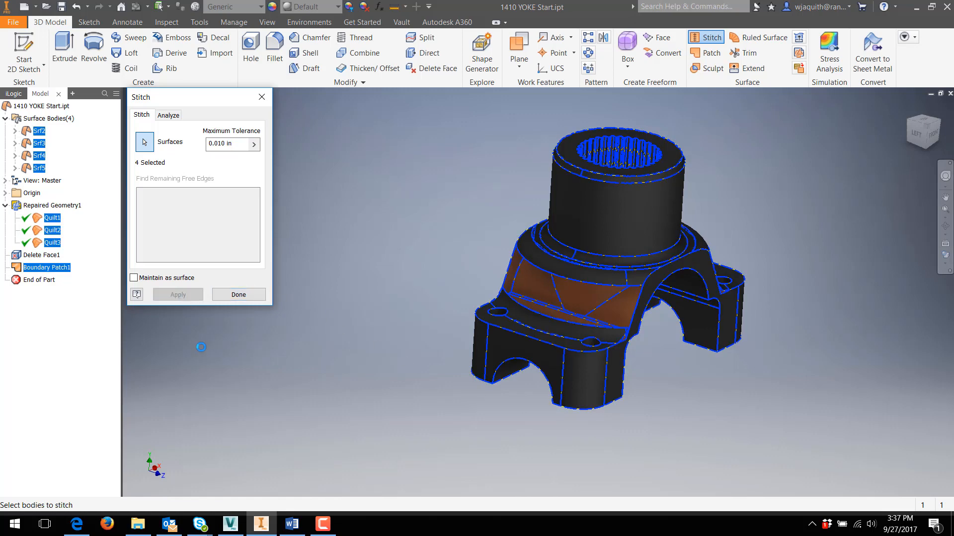
click(177, 294)
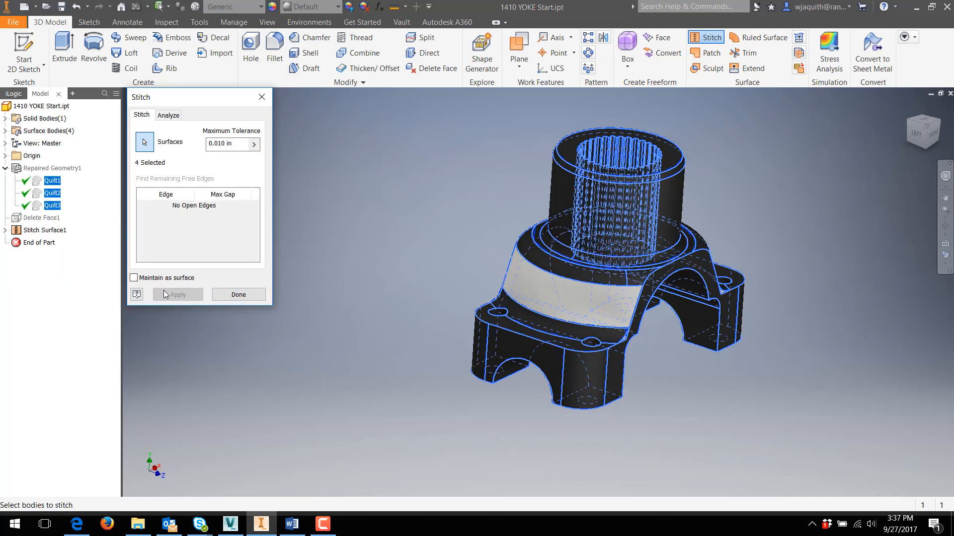
click(6, 118)
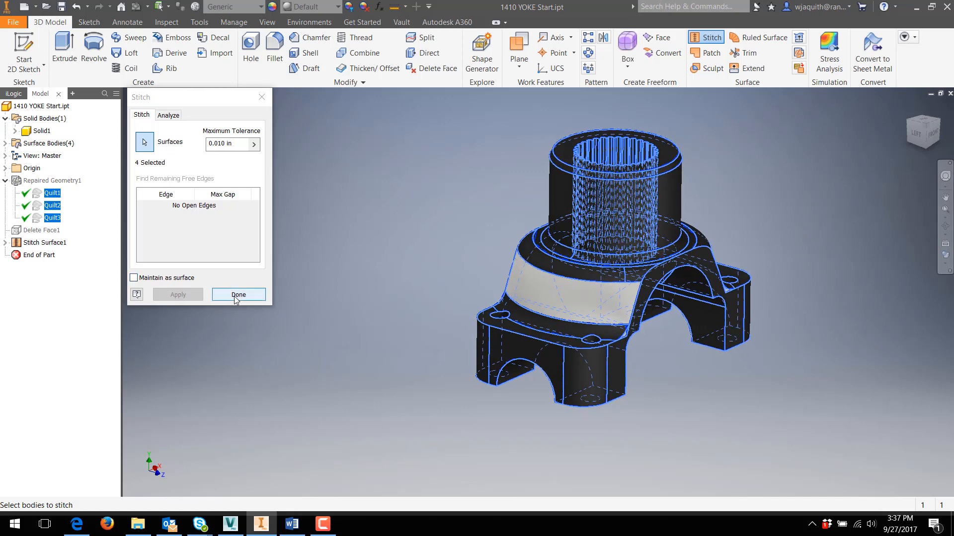
click(237, 294)
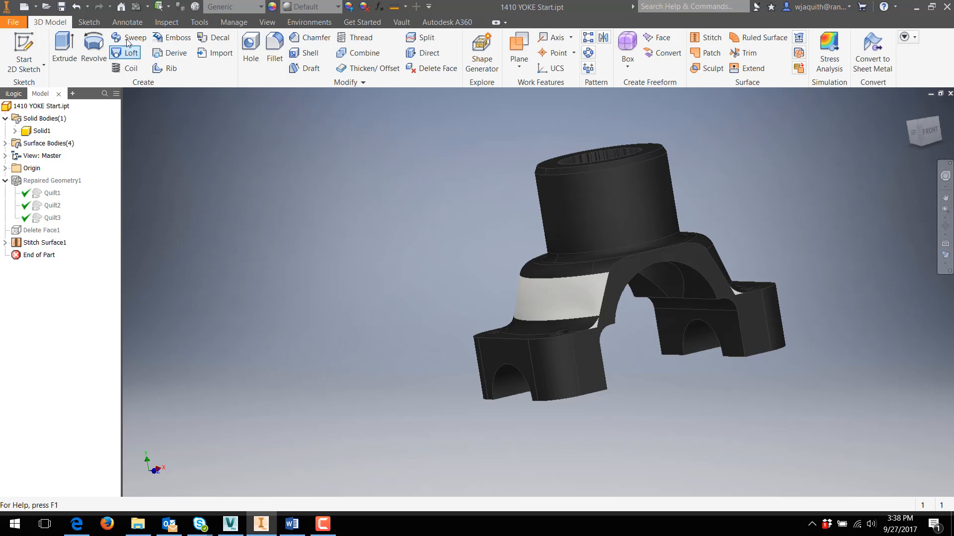
Undo Stitch Surface1, Boundary Patch1 and Delete Face1 back to the three repaired quilts
click(70, 7)
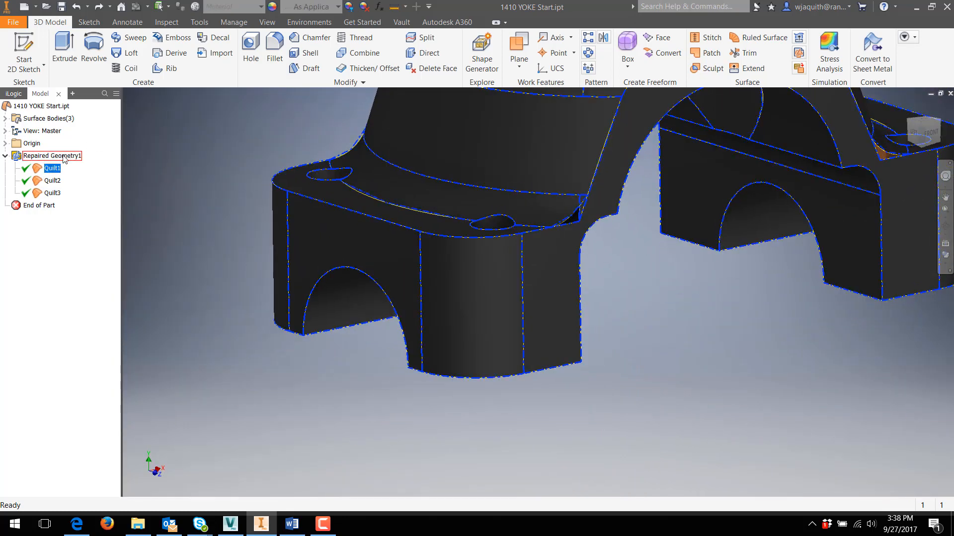
Transfer the faulty curved face out of its quilt into a new composite via Repair Bodies
right_click(51, 156)
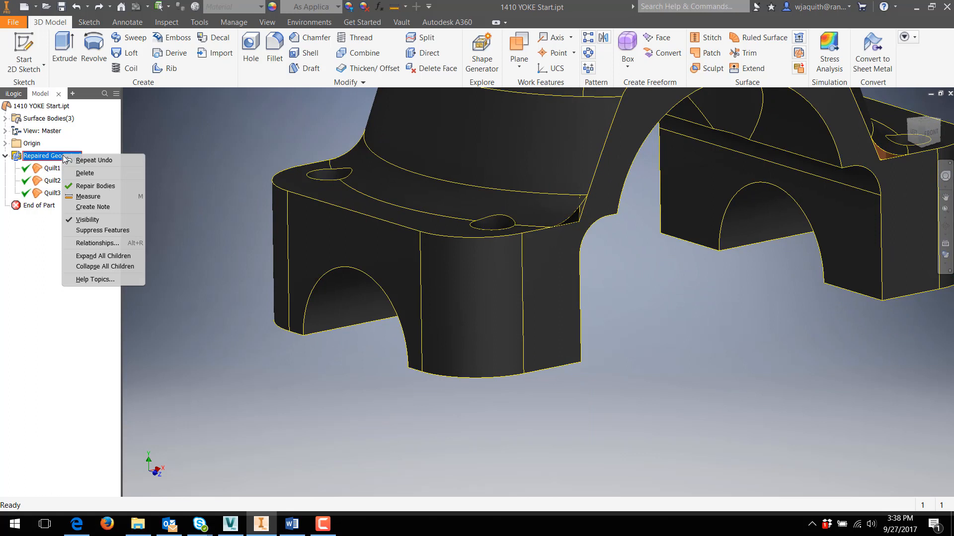
click(99, 186)
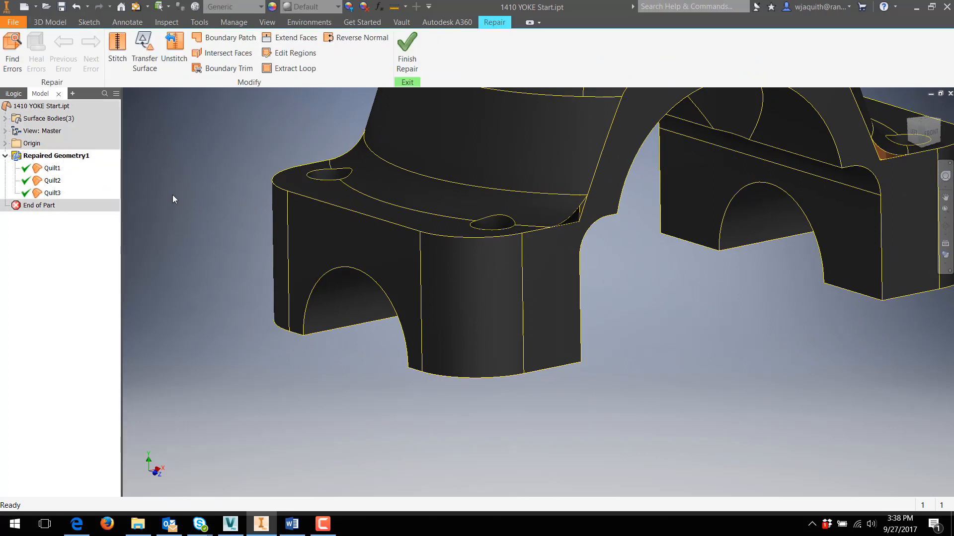
mouse_move(145, 51)
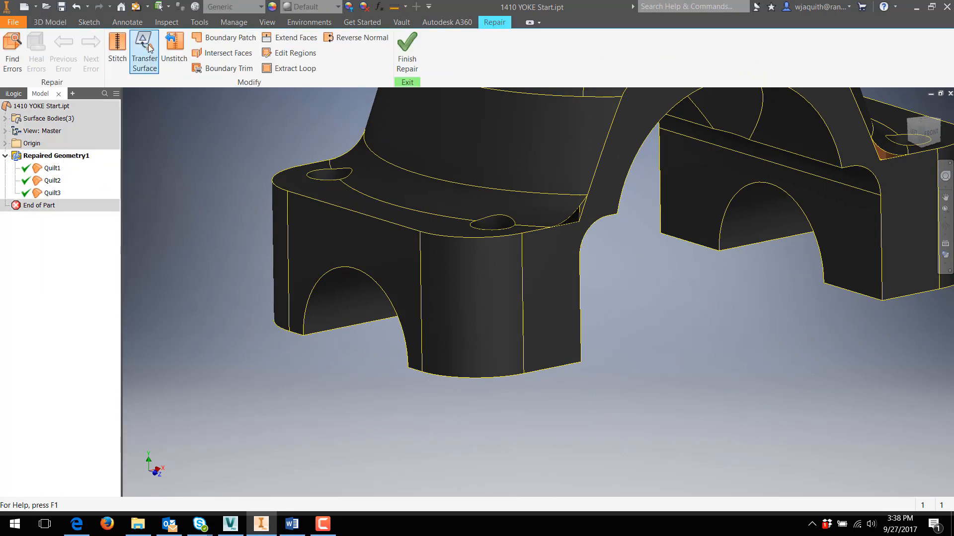
click(144, 47)
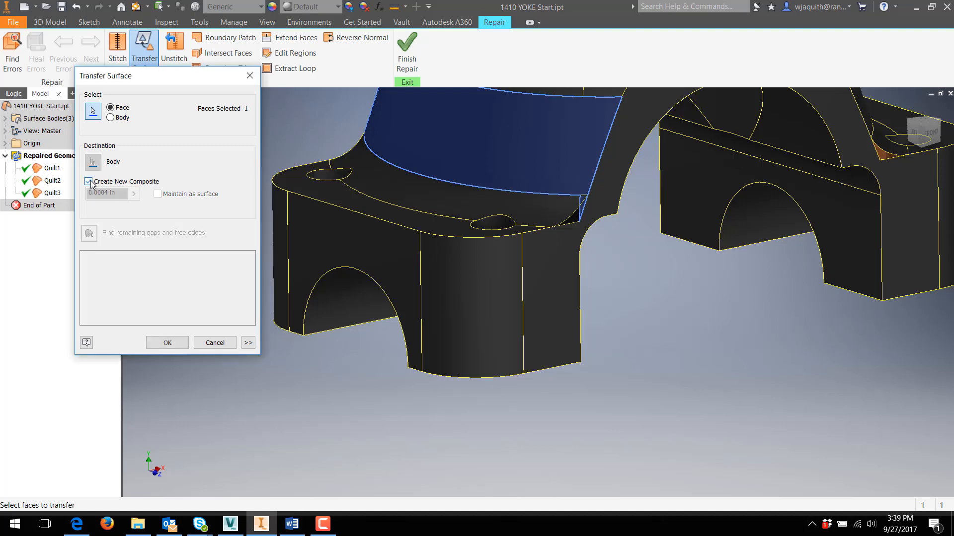
click(166, 343)
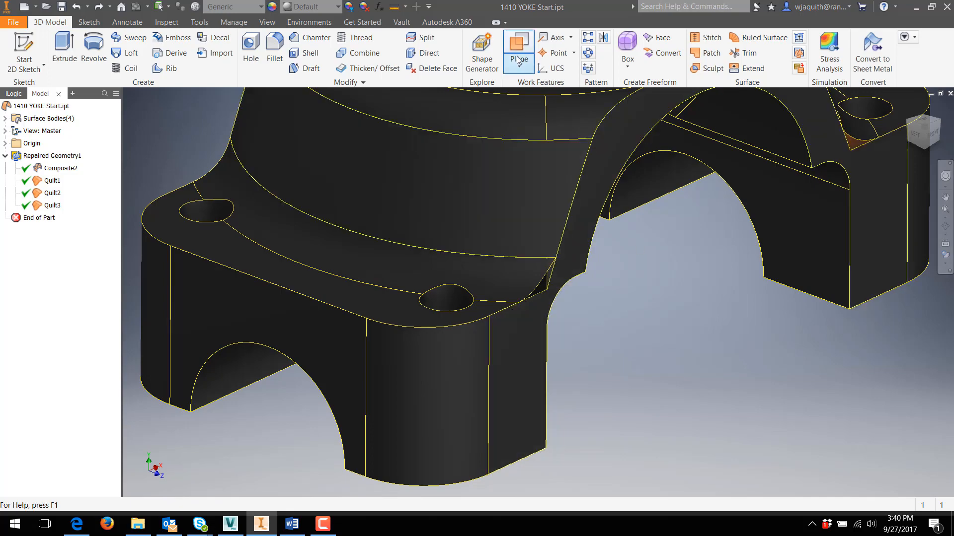
Add a work plane and hide Quilt1 so the curved surface stands alone
click(518, 47)
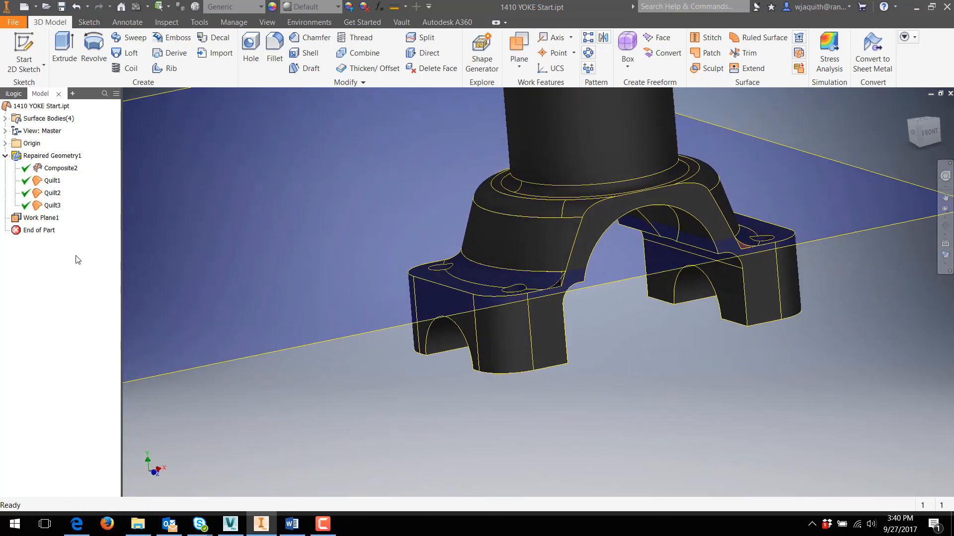
click(52, 181)
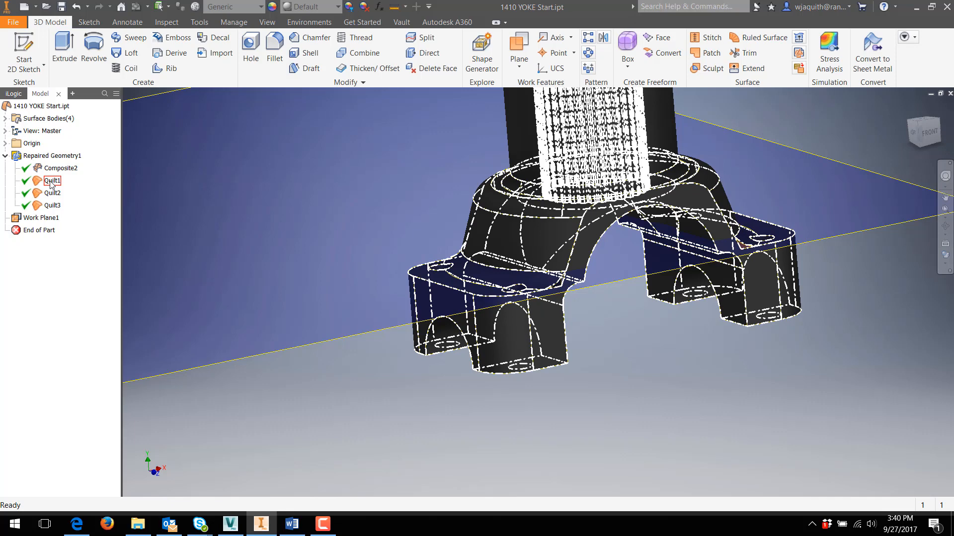
click(38, 181)
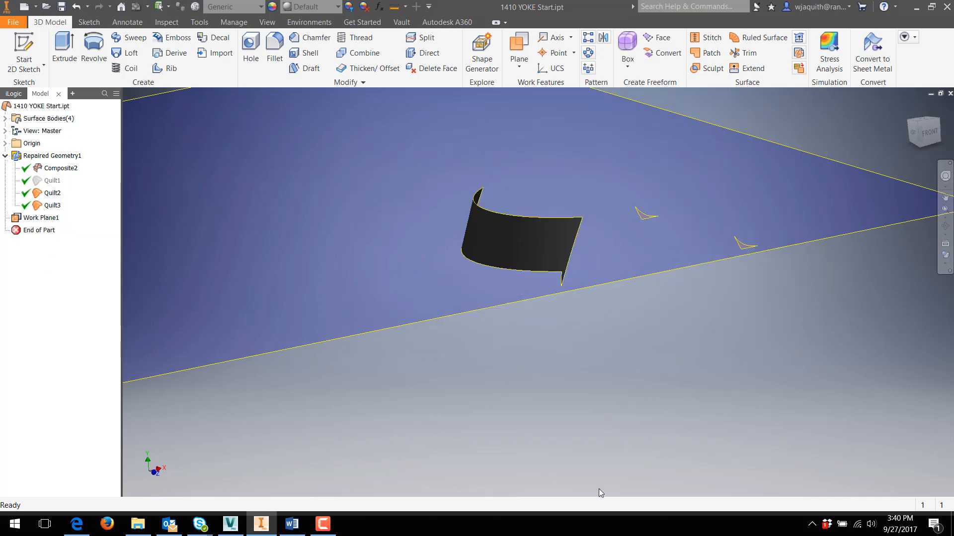
Stitch the separated curved surface on its own into a stitched surface
click(705, 36)
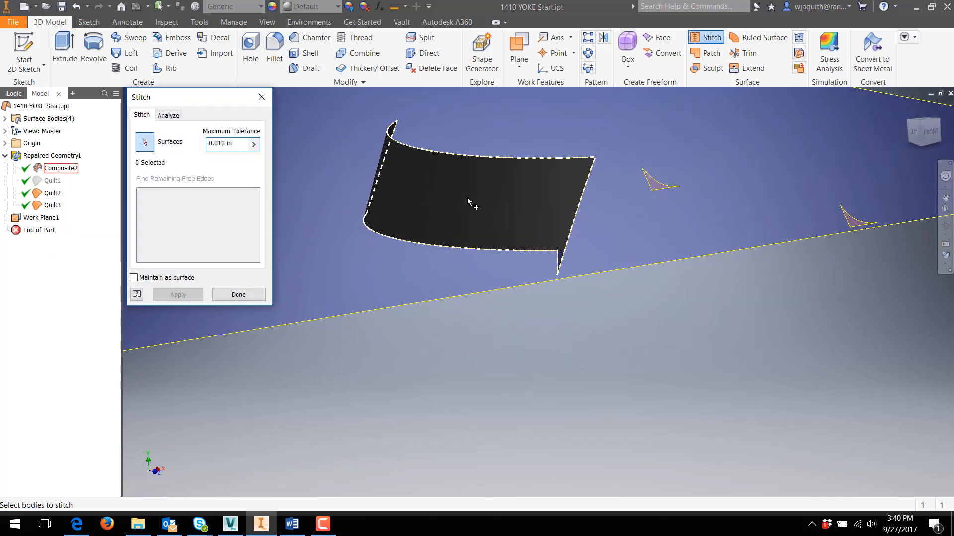
click(467, 201)
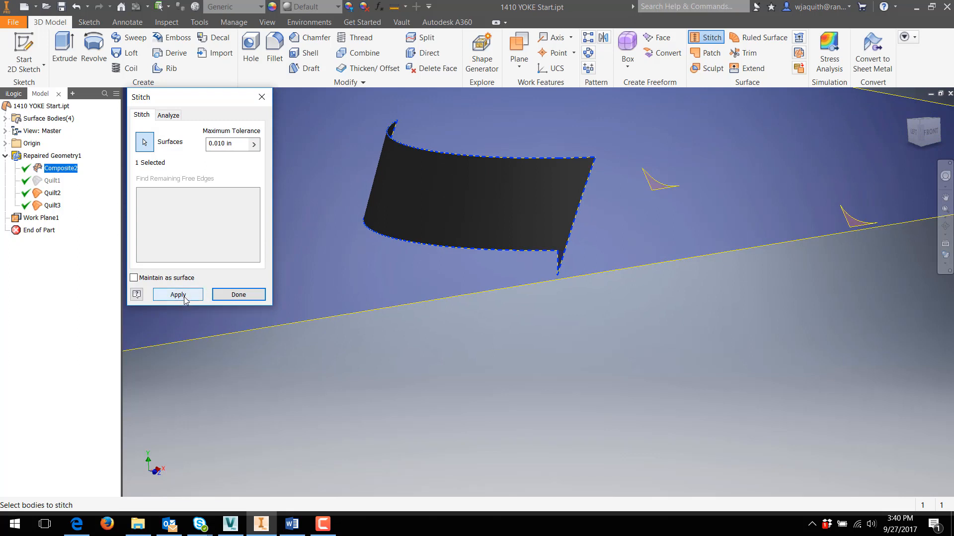
click(177, 294)
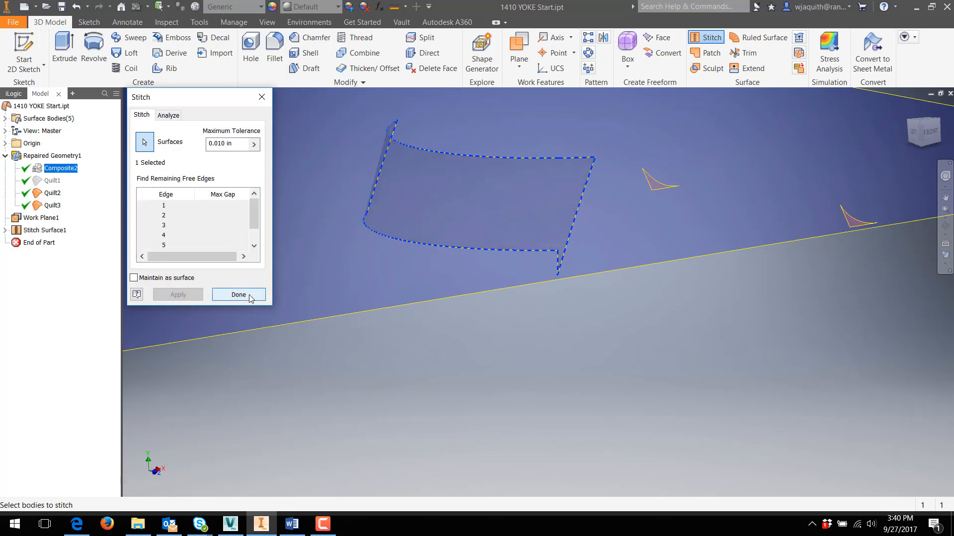
click(746, 53)
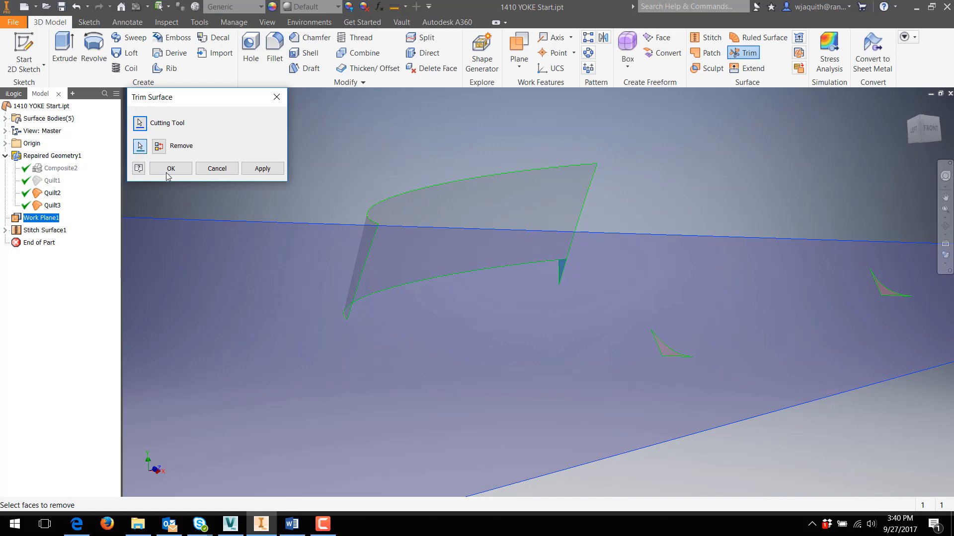
Turn Quilt1's visibility back on so the whole yoke shows together
click(170, 168)
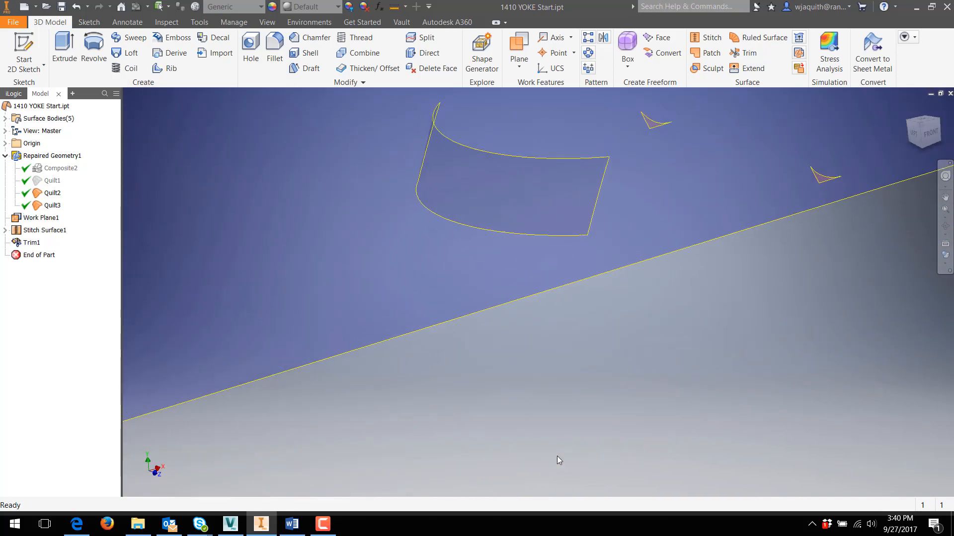
click(53, 204)
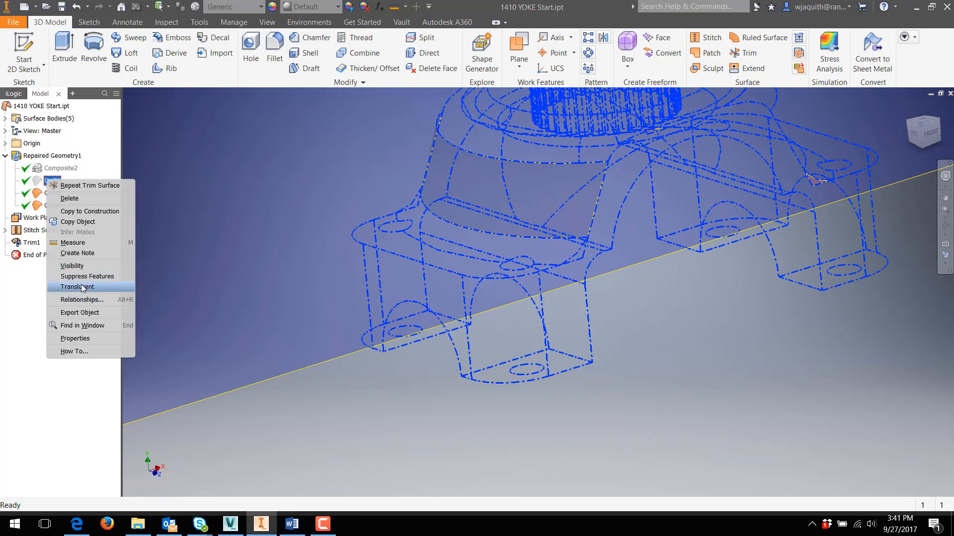
click(77, 286)
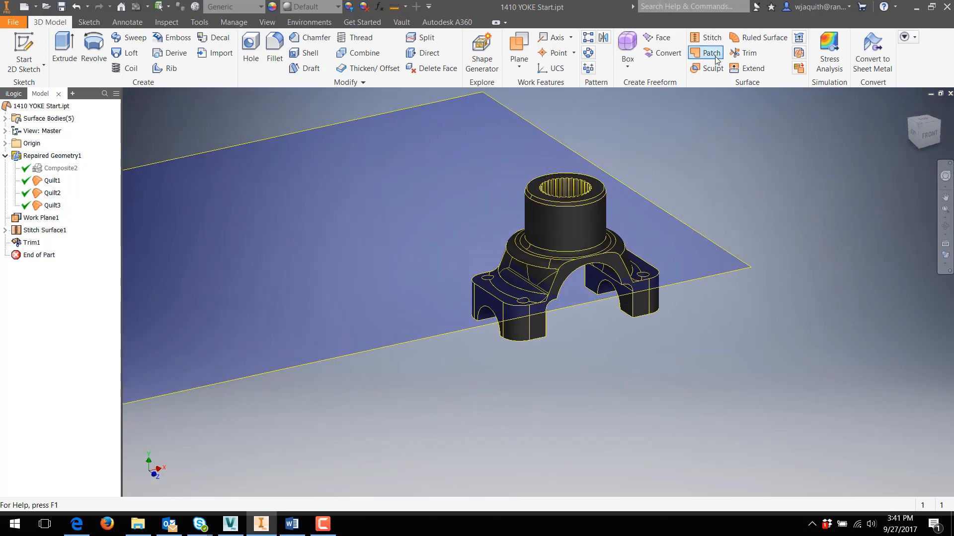
Stitch Composite2 and Quilt1–3 together, reviewing the three free edges still reported
click(710, 36)
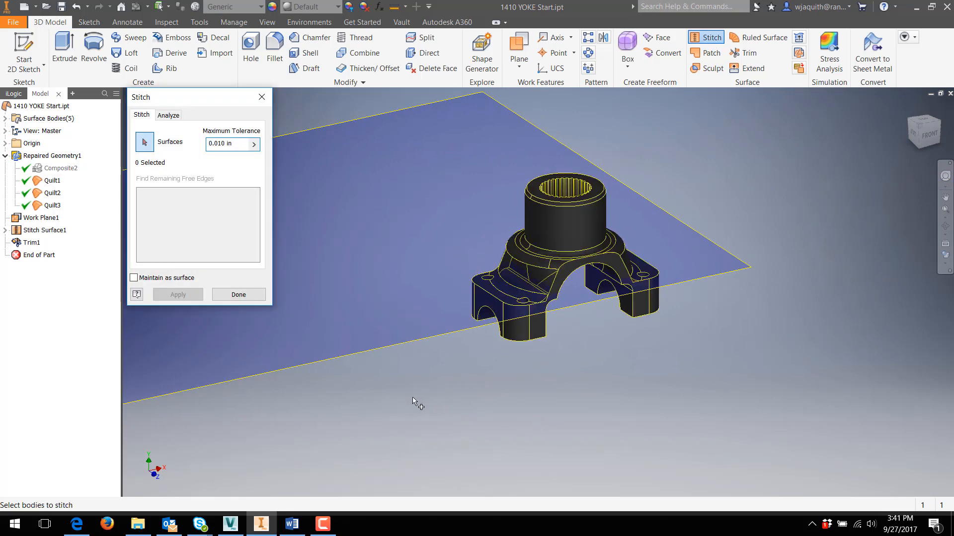
click(566, 262)
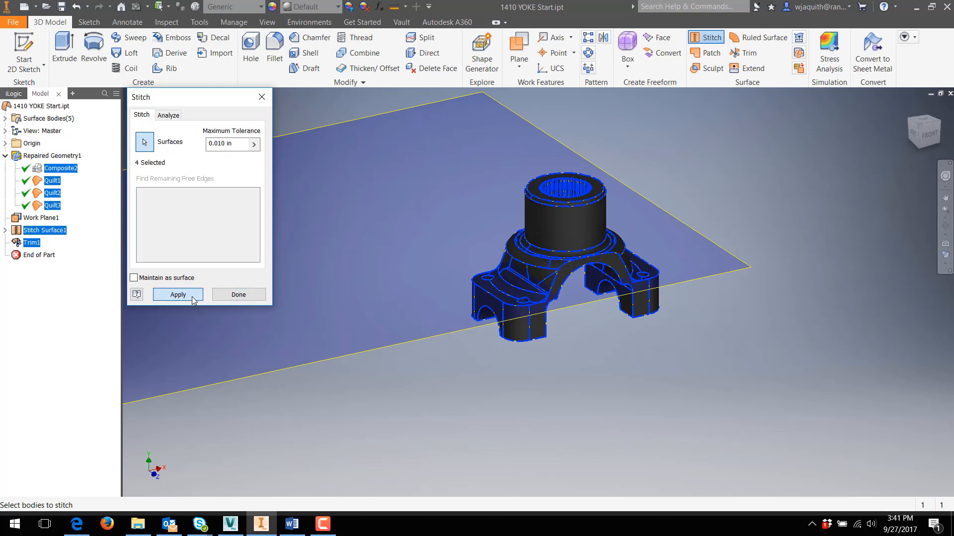
click(176, 294)
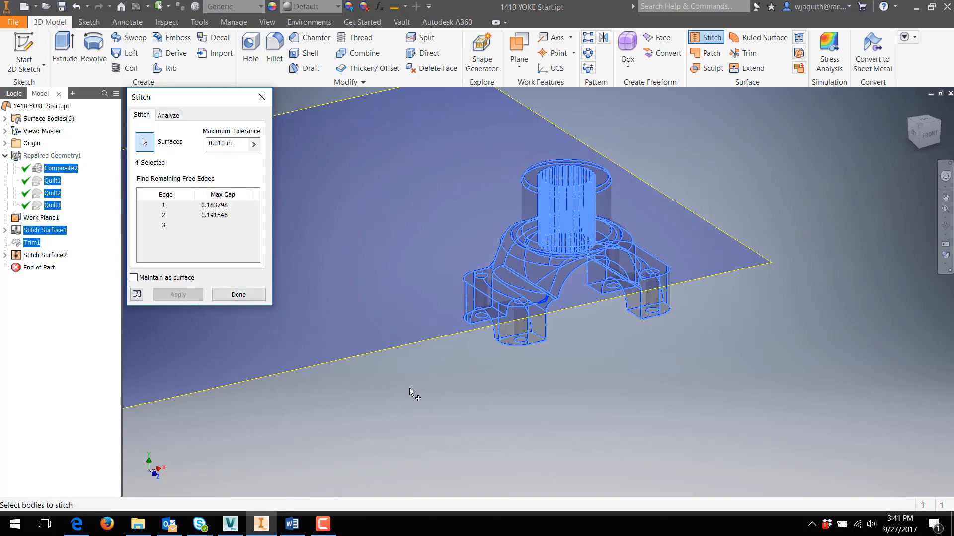
scroll(down, 3)
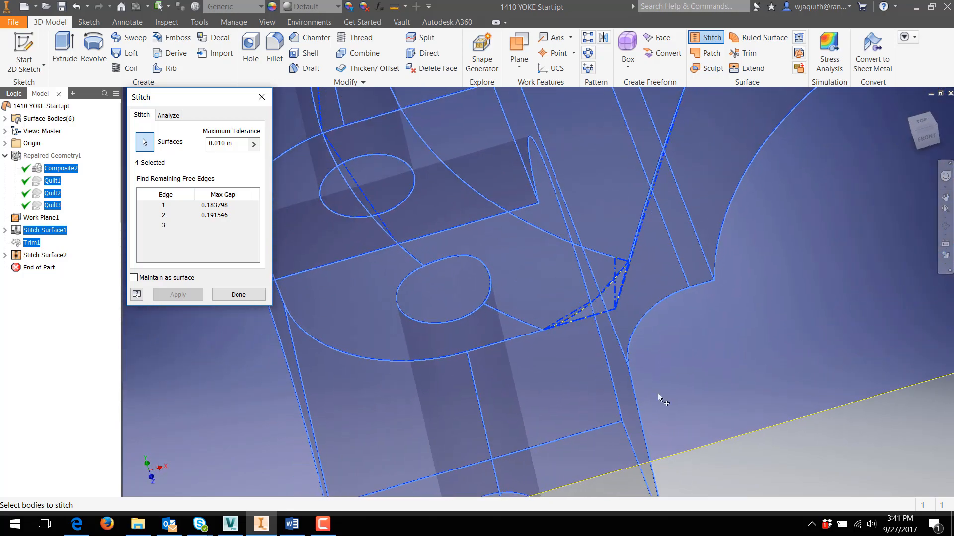
click(238, 294)
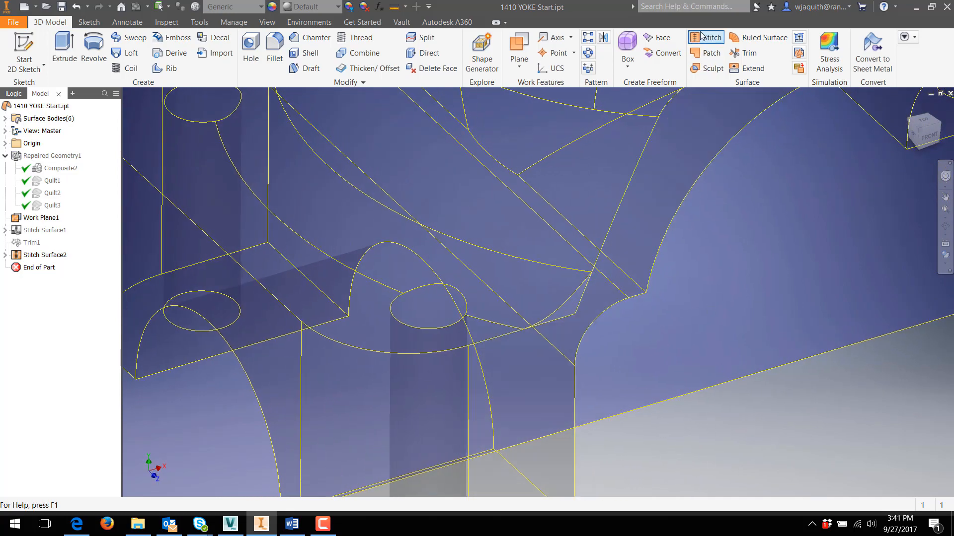
Create a boundary patch over the remaining triangular gap
click(710, 37)
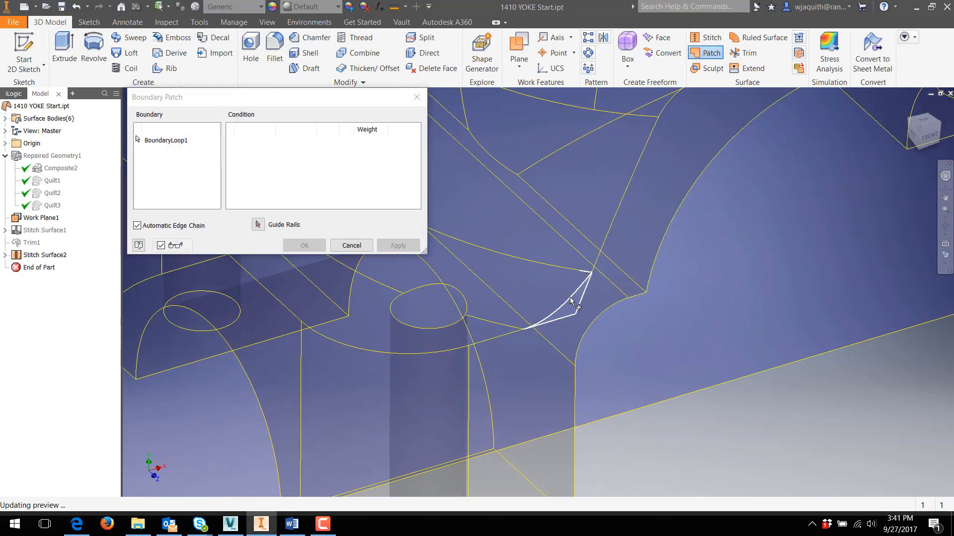
click(304, 245)
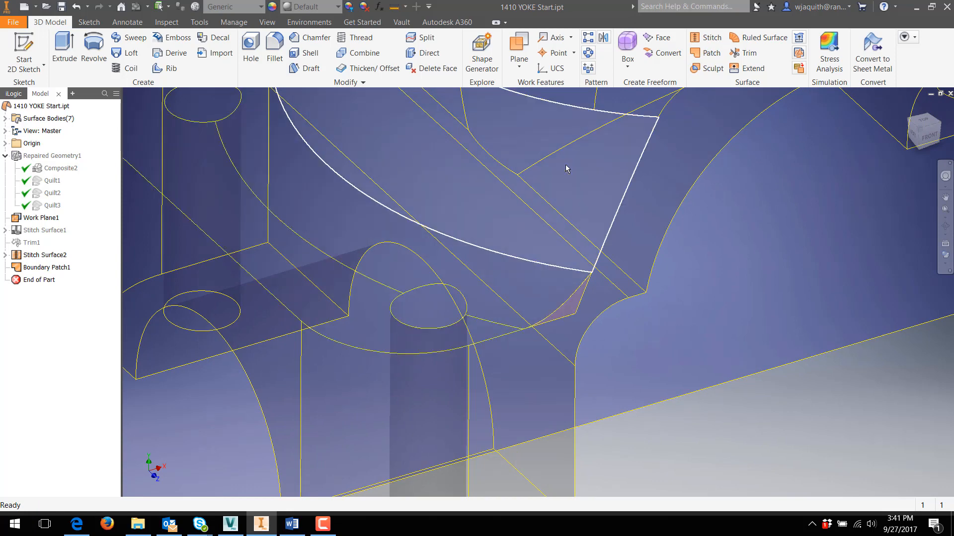
Stitch Boundary Patch1 into the stitched surface to close the yoke into one solid
click(709, 37)
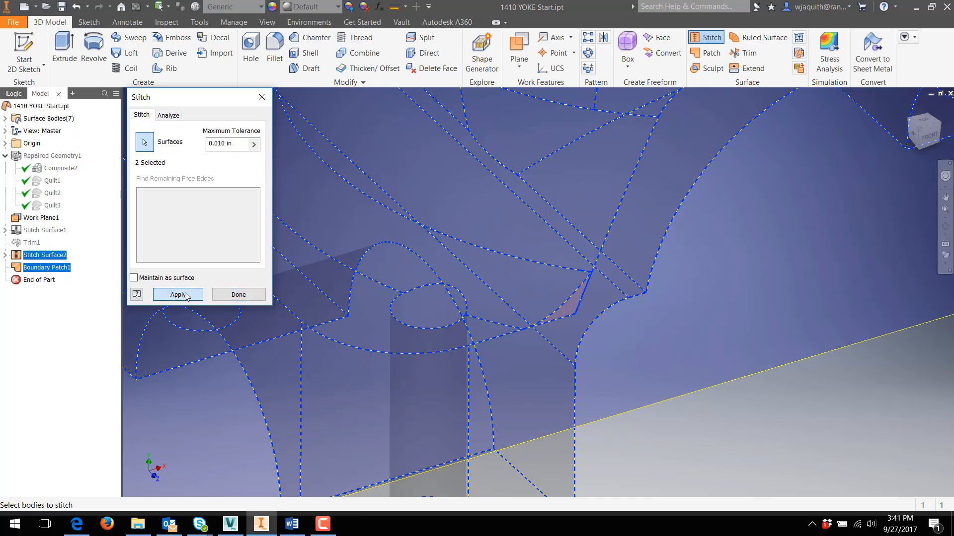
click(177, 294)
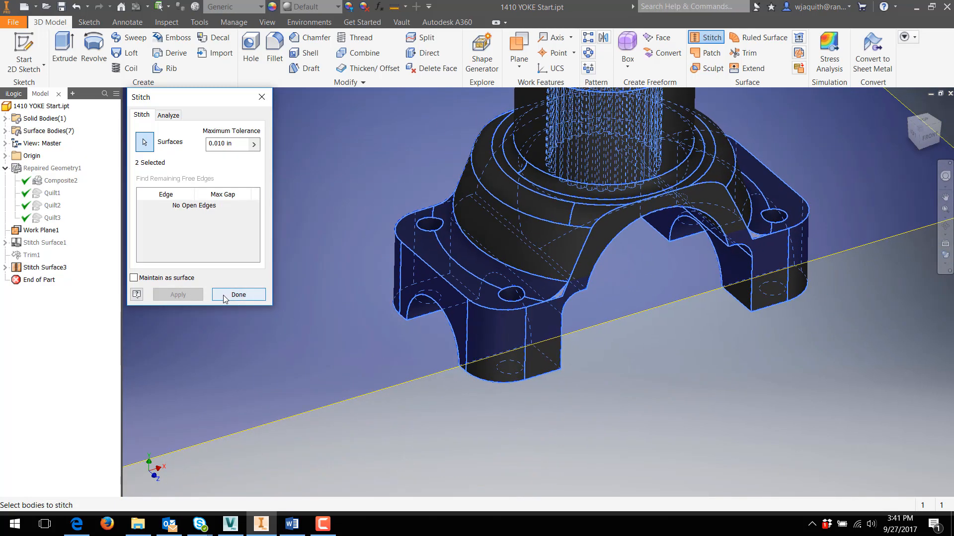
click(238, 294)
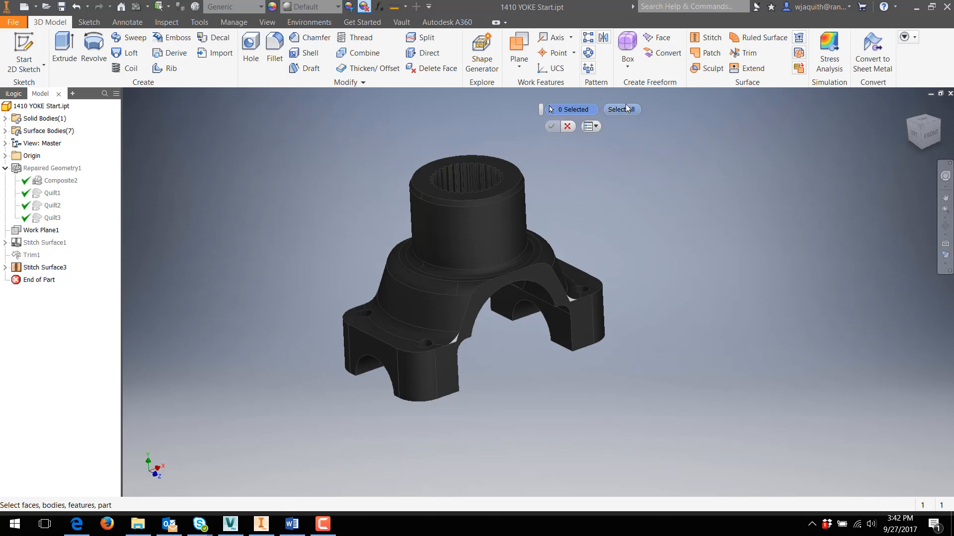
Clear the appearance override on all 526 faces of the solid yoke
click(621, 109)
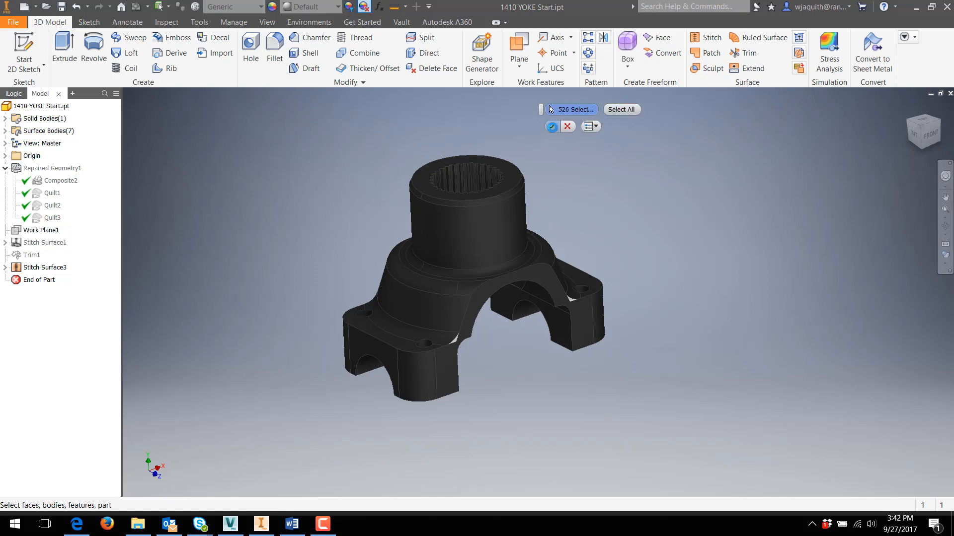
click(551, 127)
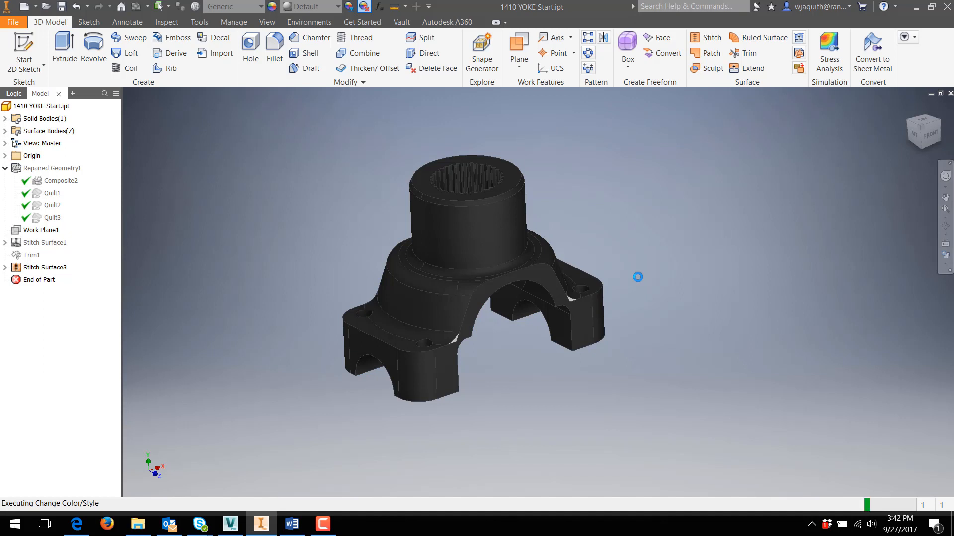
mouse_move(652, 281)
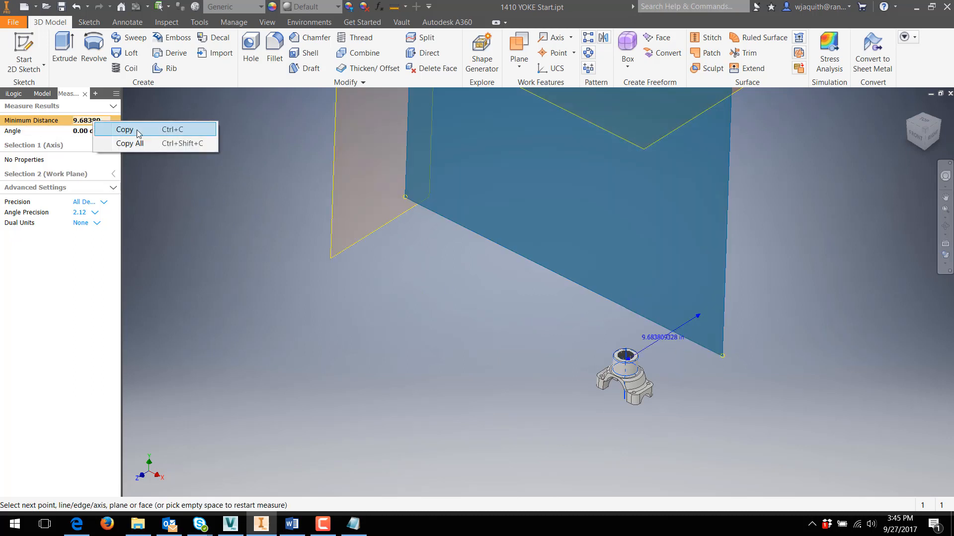
Copy the measured ~26.34 in minimum distance from the yoke face to the work plane
click(125, 129)
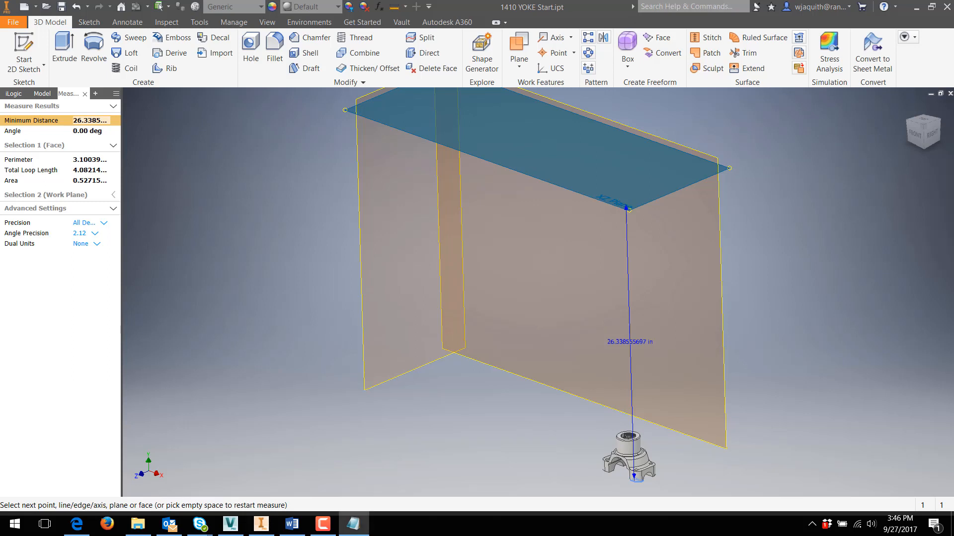
mouse_move(533, 360)
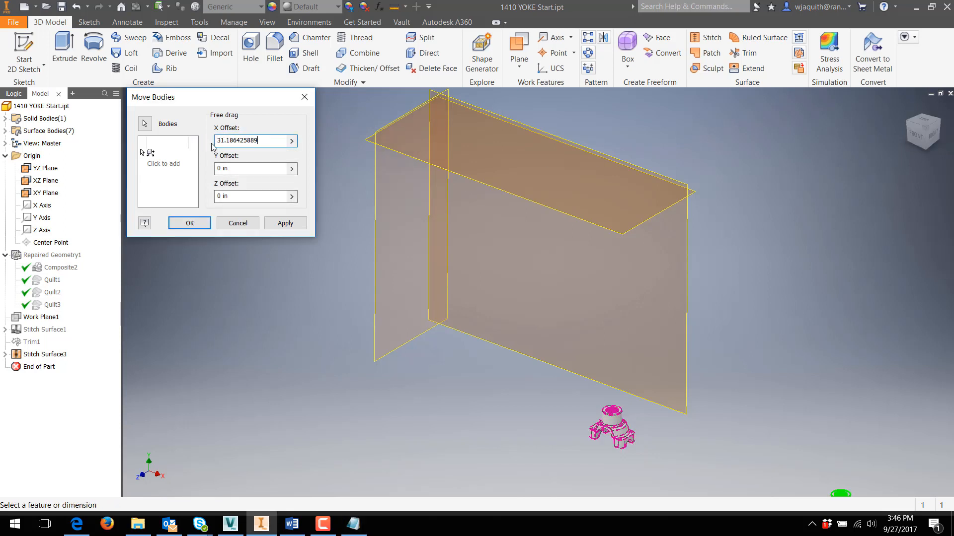
Move the solid by offsets -31.186425889 and 9.683809328 to the origin and return to Home view
text(-31.186425889)
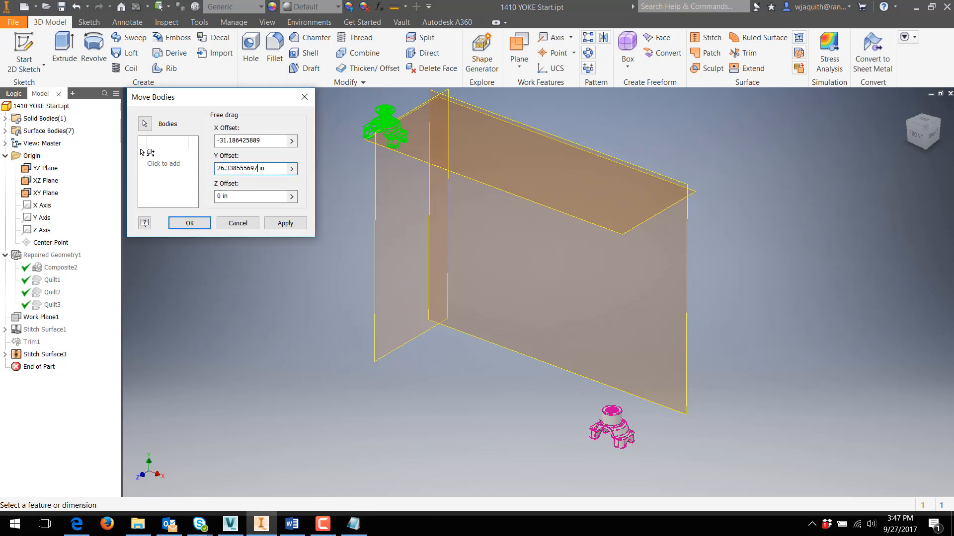
click(255, 196)
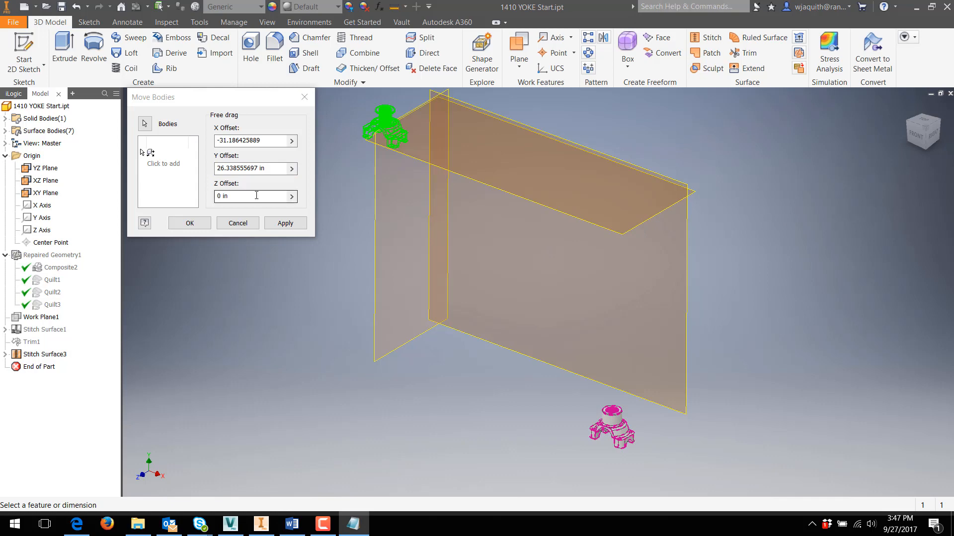
text(9.683809328)
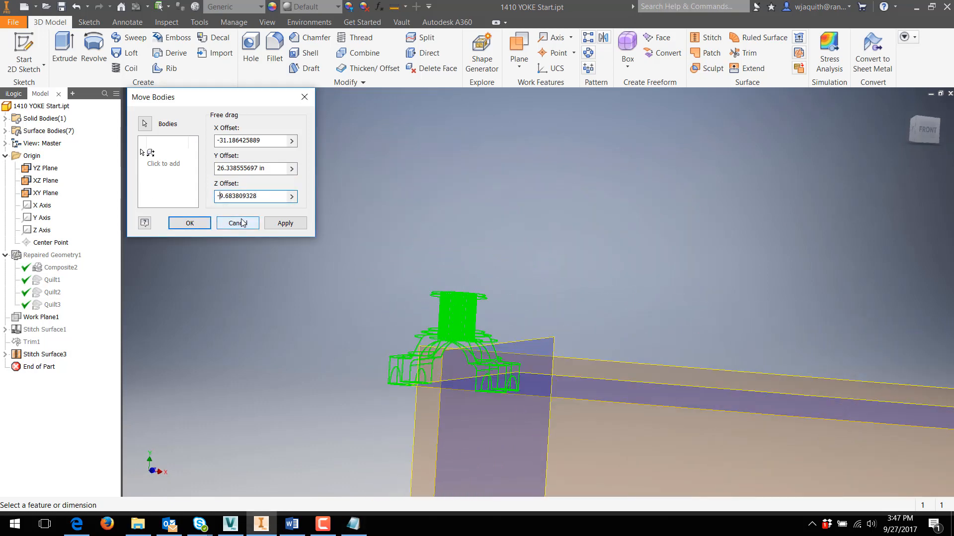
click(189, 223)
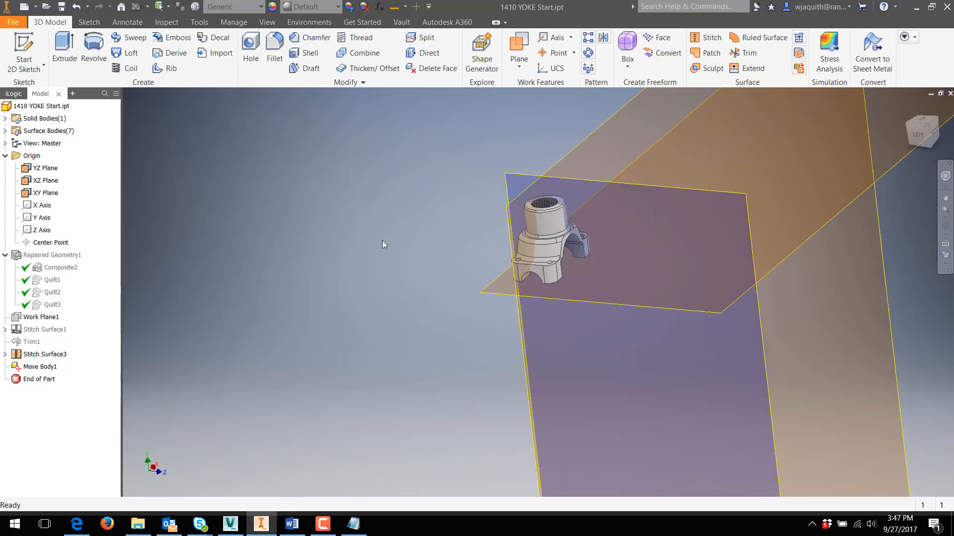
click(45, 168)
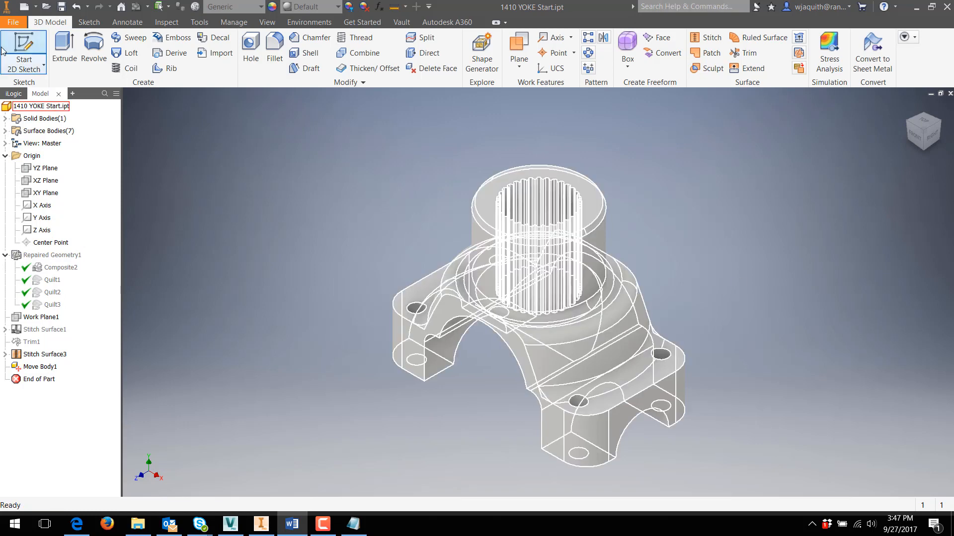
Start Save Copy As with the file type set to Parasolid Binary Files (*.x_b)
click(13, 22)
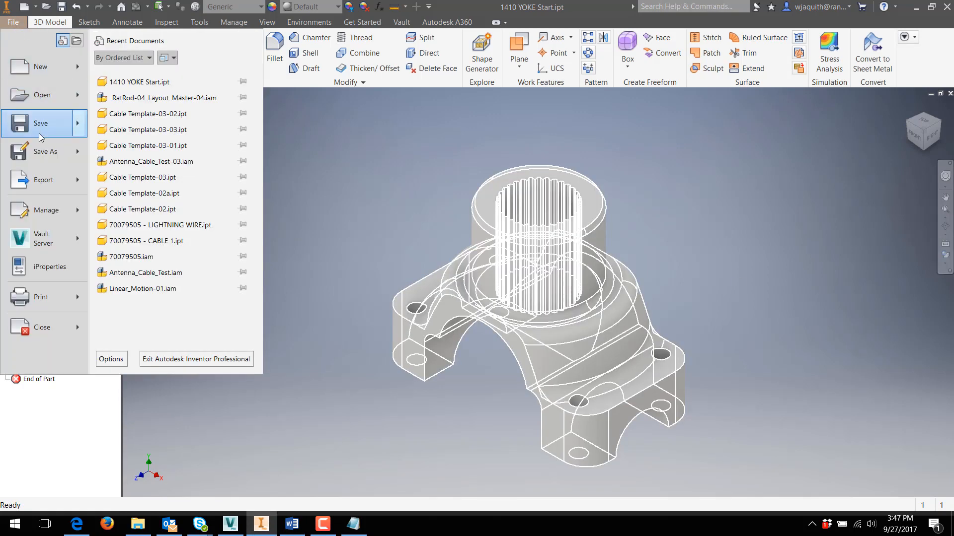
click(43, 179)
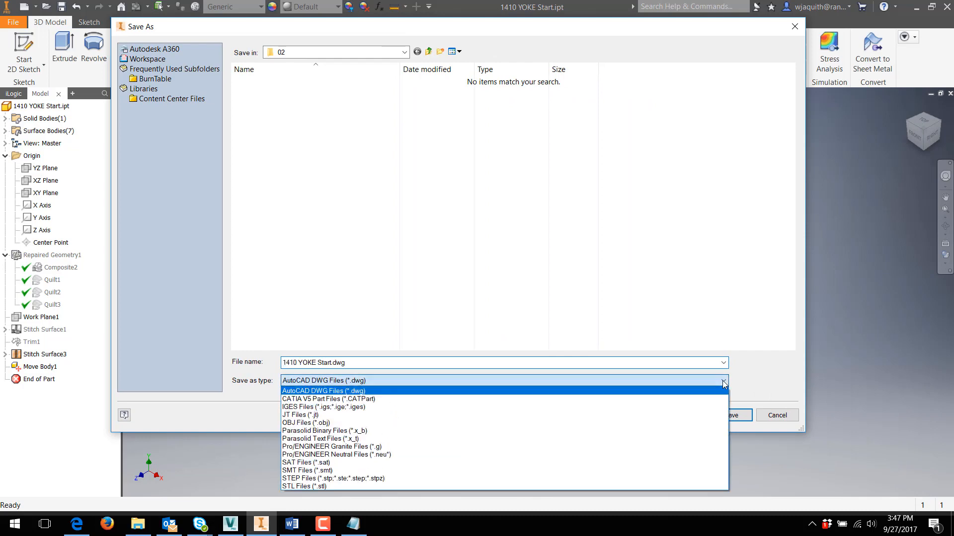
mouse_move(319, 446)
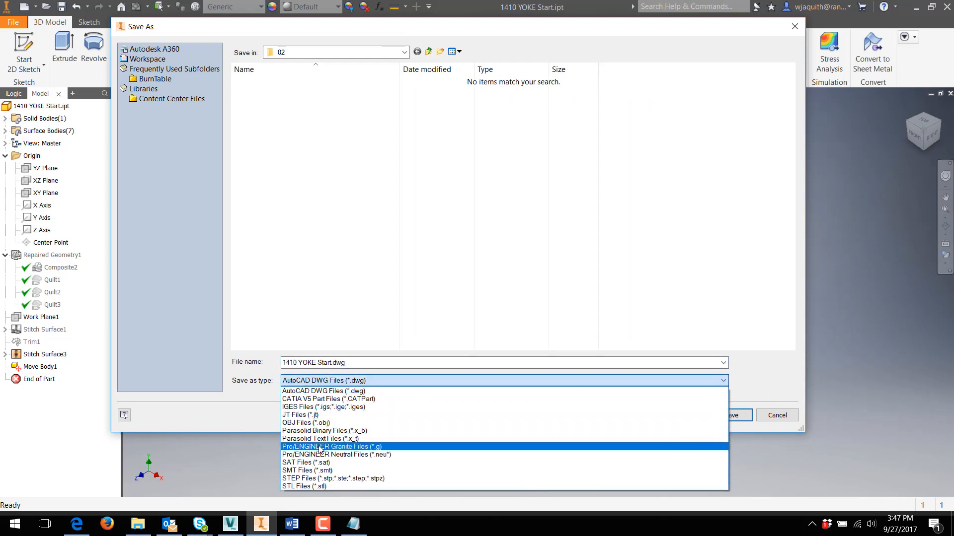
click(325, 430)
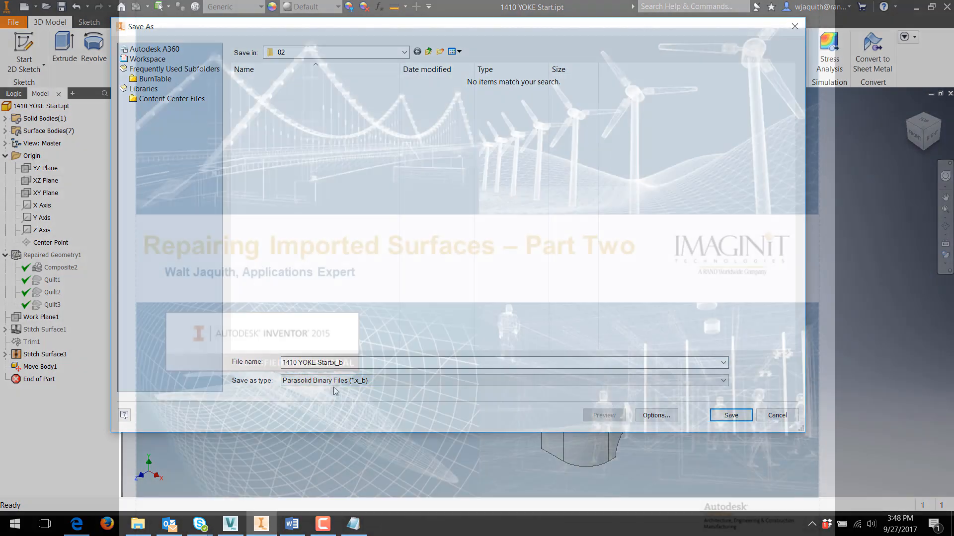